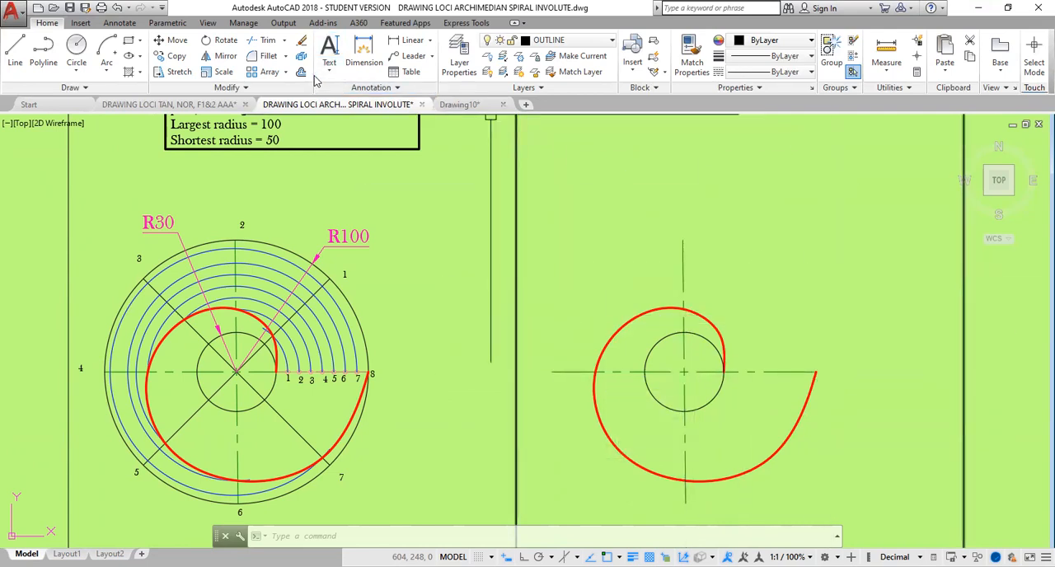
{"action": "mouse_move", "coordinate": [696, 416]}
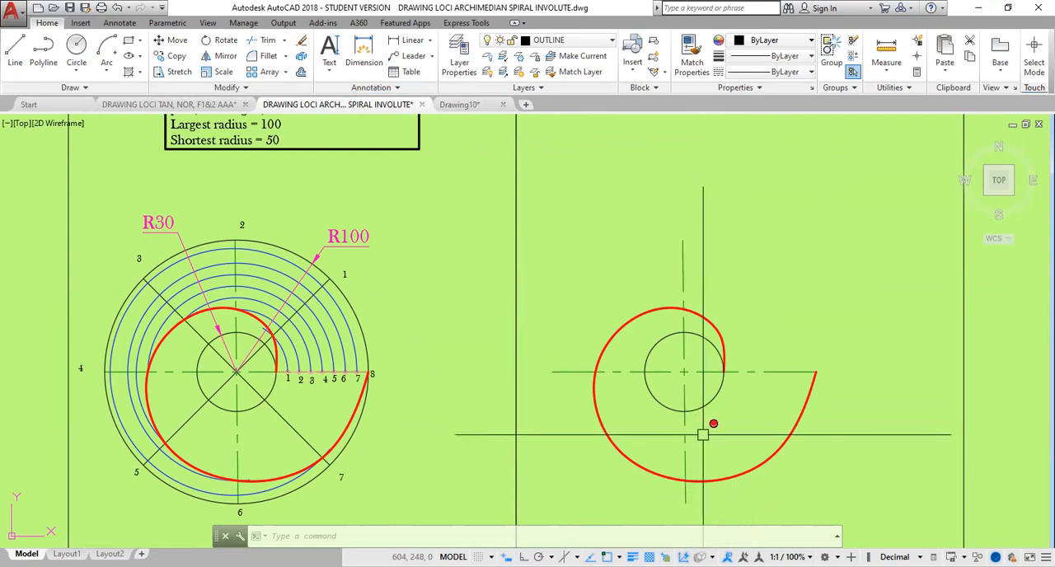
{"action": "mouse_move", "coordinate": [494, 233]}
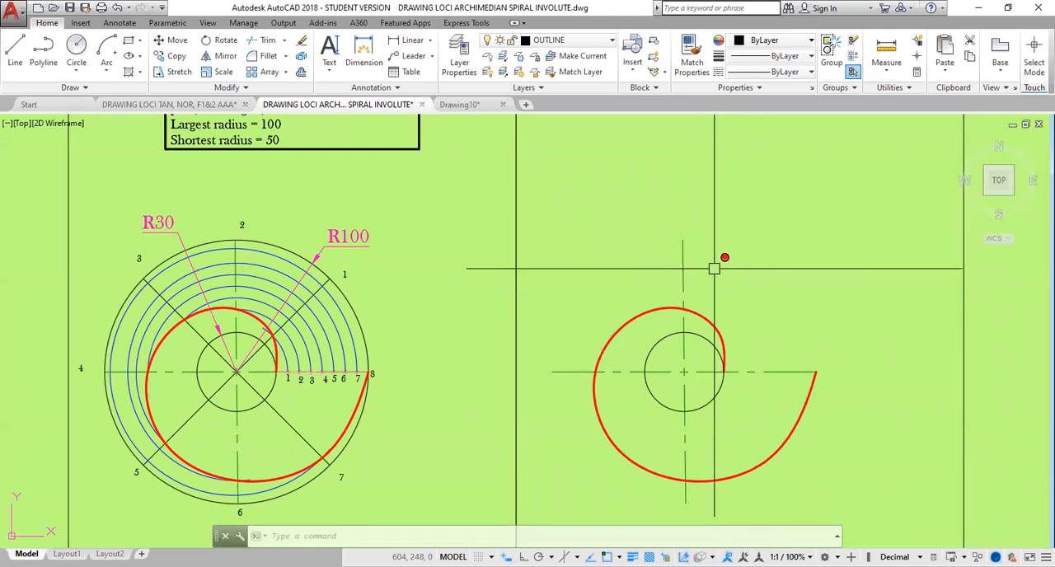
Start the POINT command to mark point P on the spiral
{"action": "type", "text": "POINT Specify a point:"}
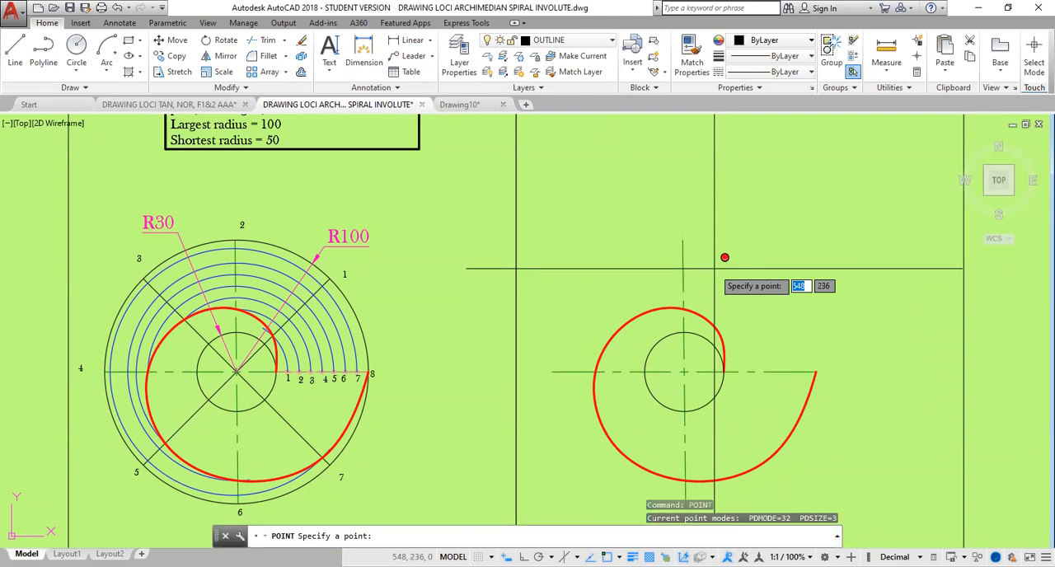
{"action": "mouse_move", "coordinate": [777, 450]}
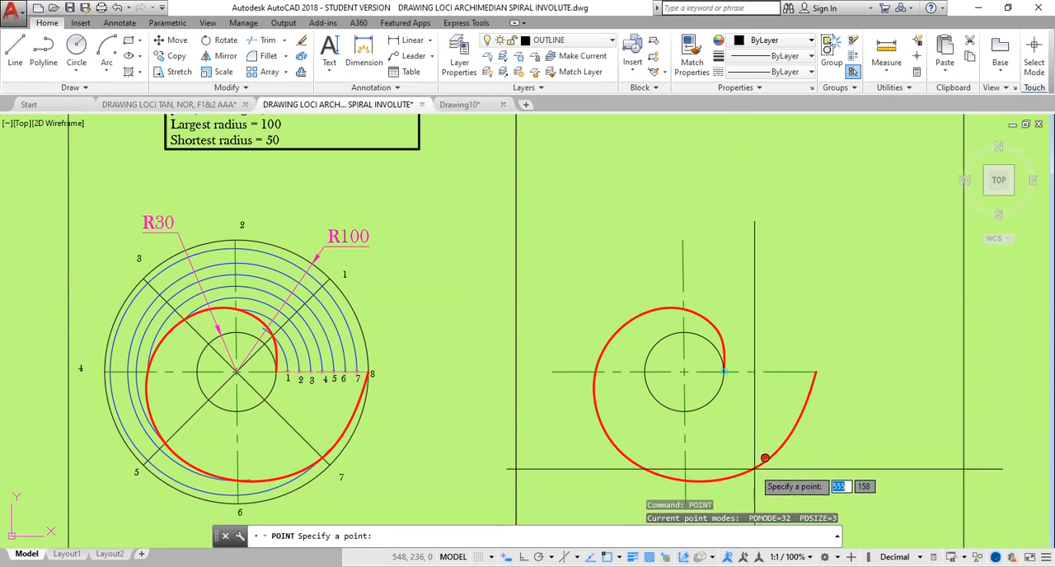
{"action": "mouse_move", "coordinate": [729, 465]}
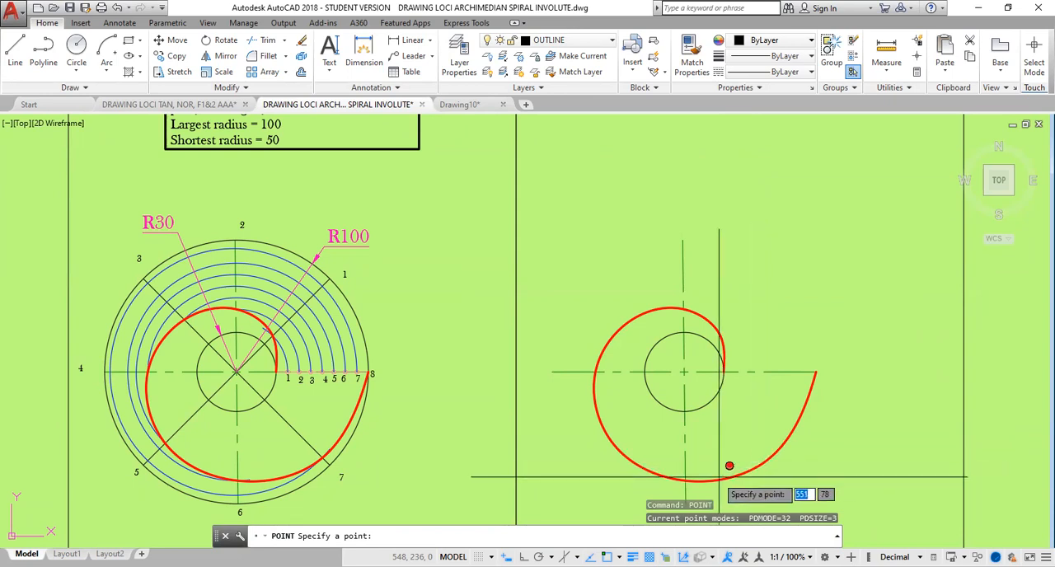
{"action": "mouse_move", "coordinate": [771, 451]}
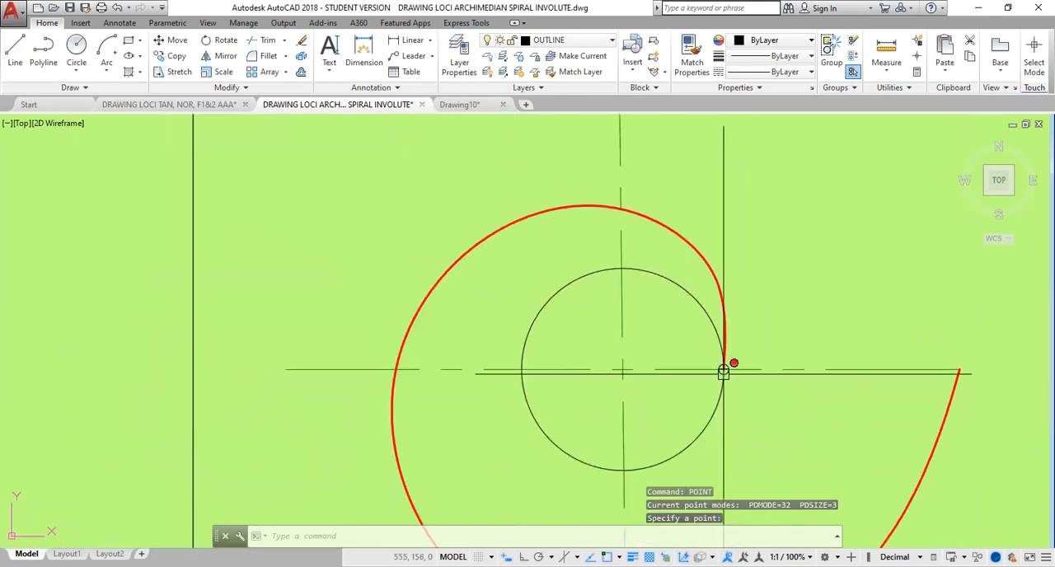
{"action": "mouse_move", "coordinate": [725, 369]}
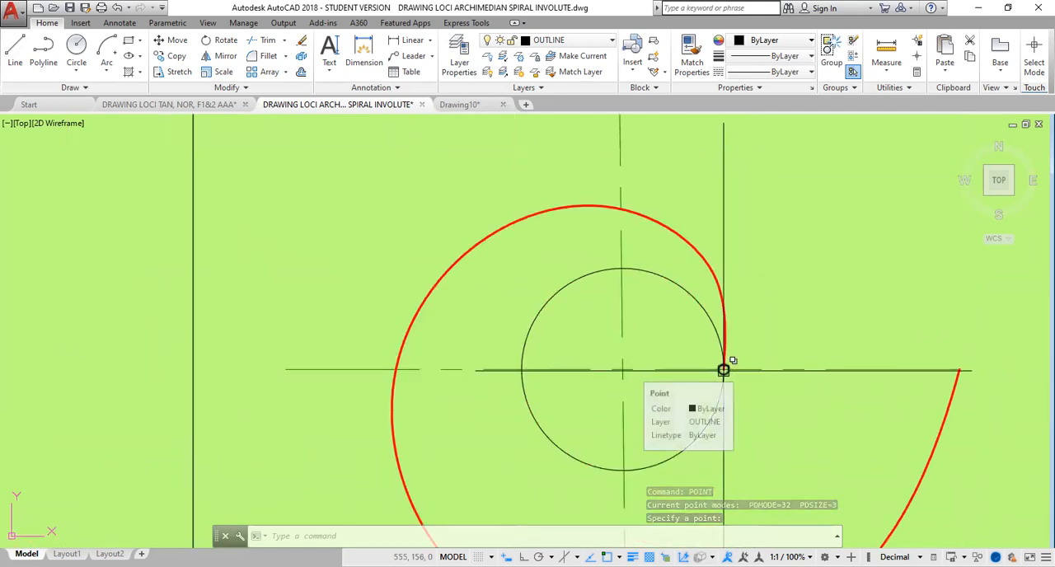
{"action": "left_click", "coordinate": [723, 370]}
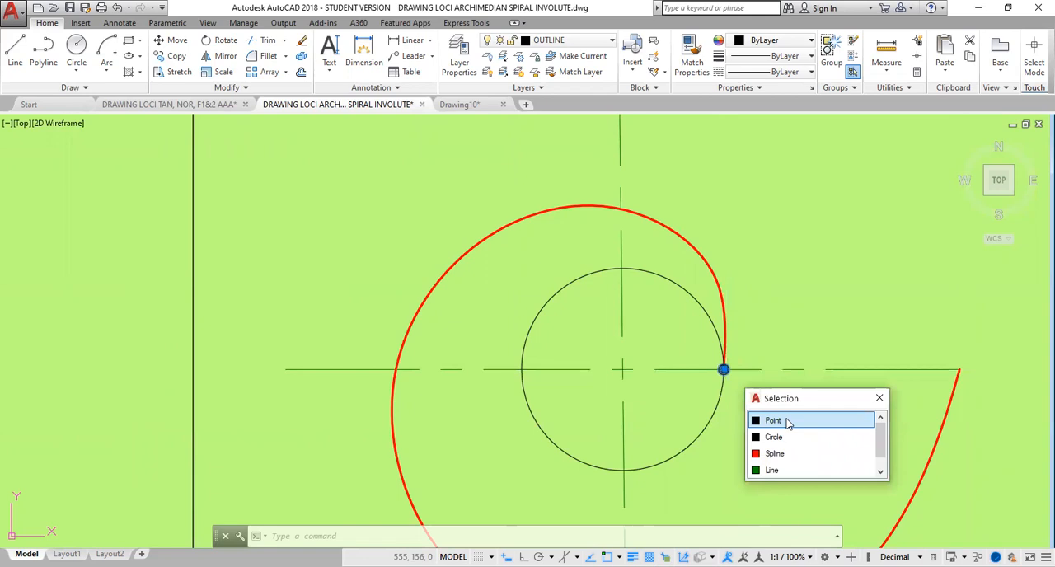
{"action": "left_click", "coordinate": [773, 421]}
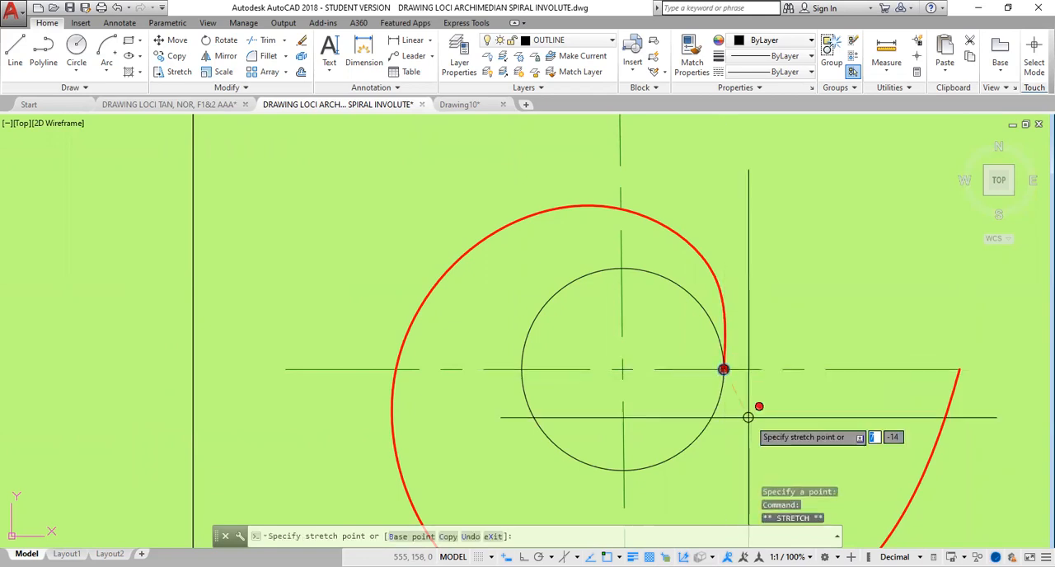
{"action": "mouse_move", "coordinate": [794, 459]}
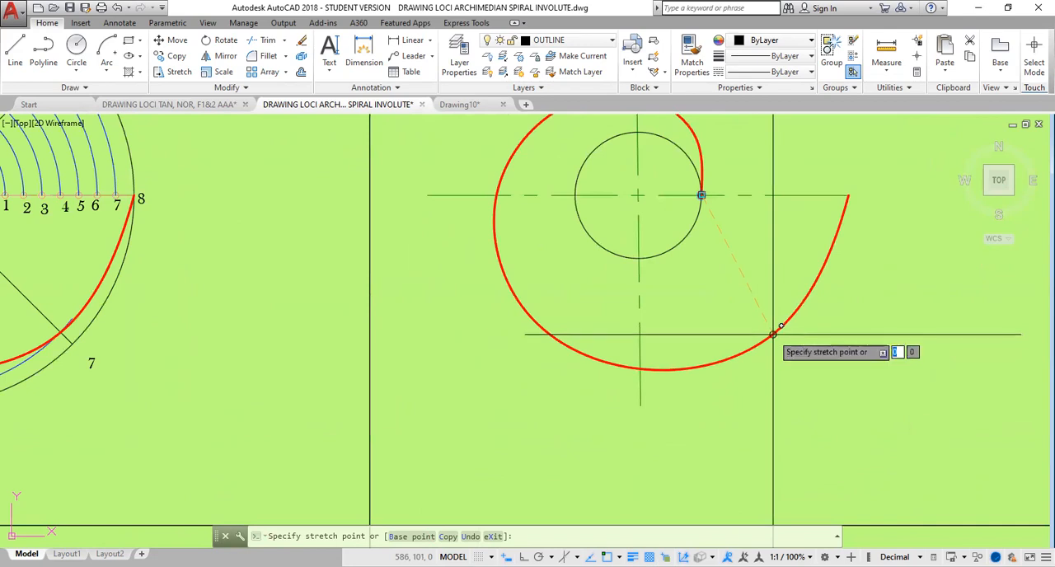
{"action": "left_click", "coordinate": [701, 195]}
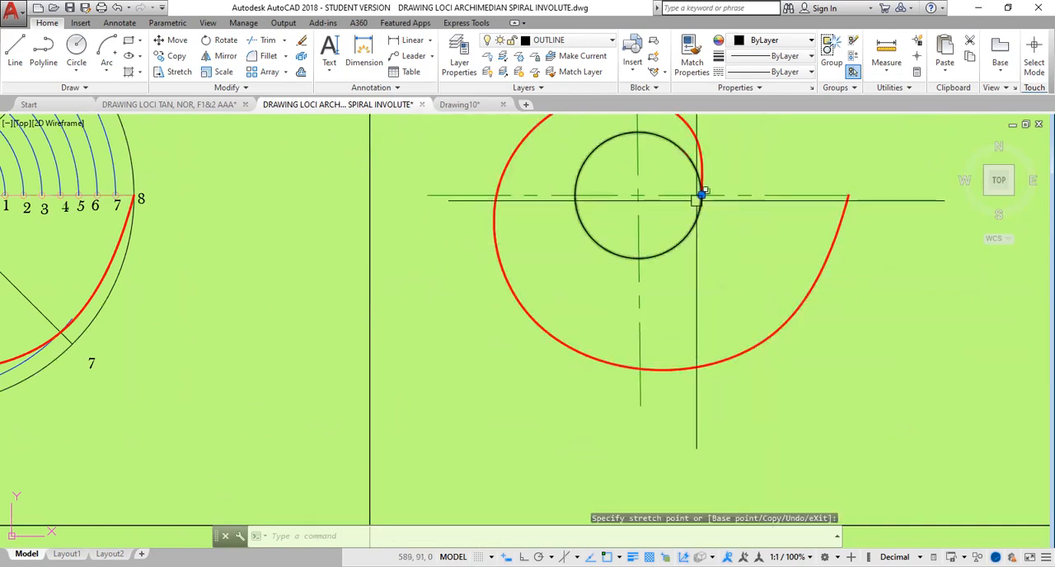
{"action": "left_click", "coordinate": [700, 196]}
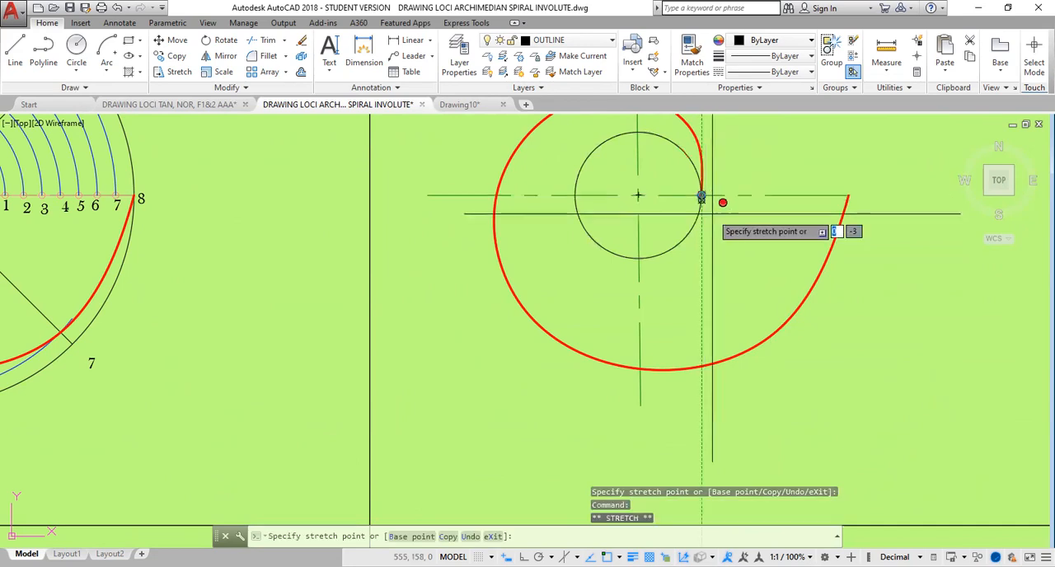
{"action": "mouse_move", "coordinate": [781, 323]}
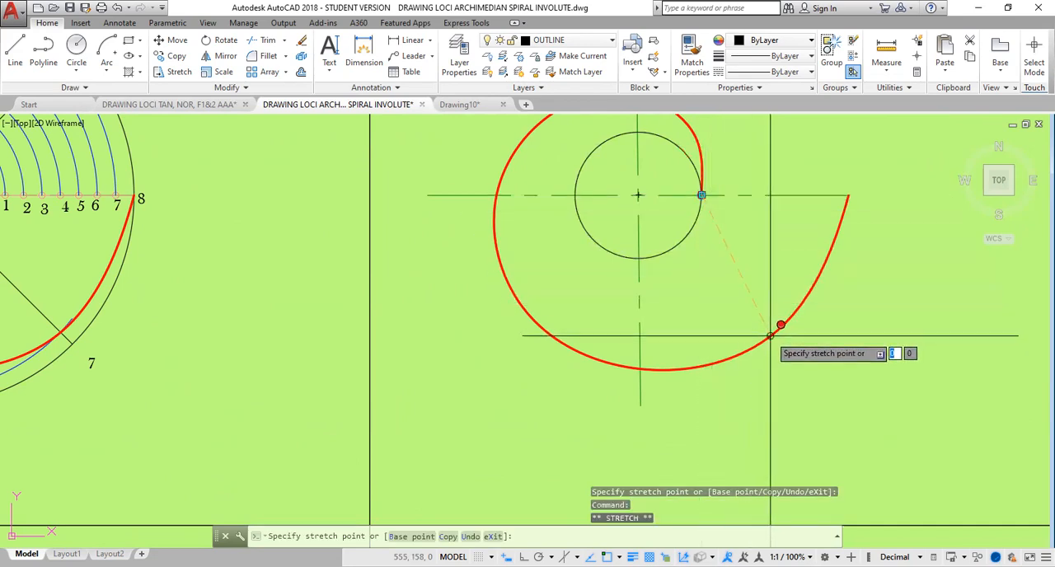
{"action": "left_click", "coordinate": [771, 337]}
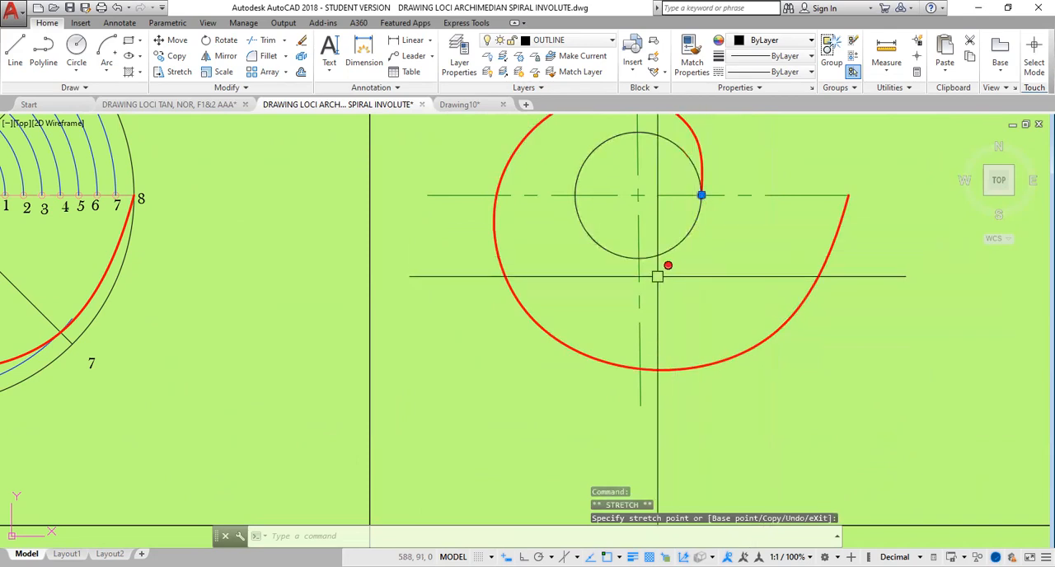
{"action": "mouse_move", "coordinate": [749, 246]}
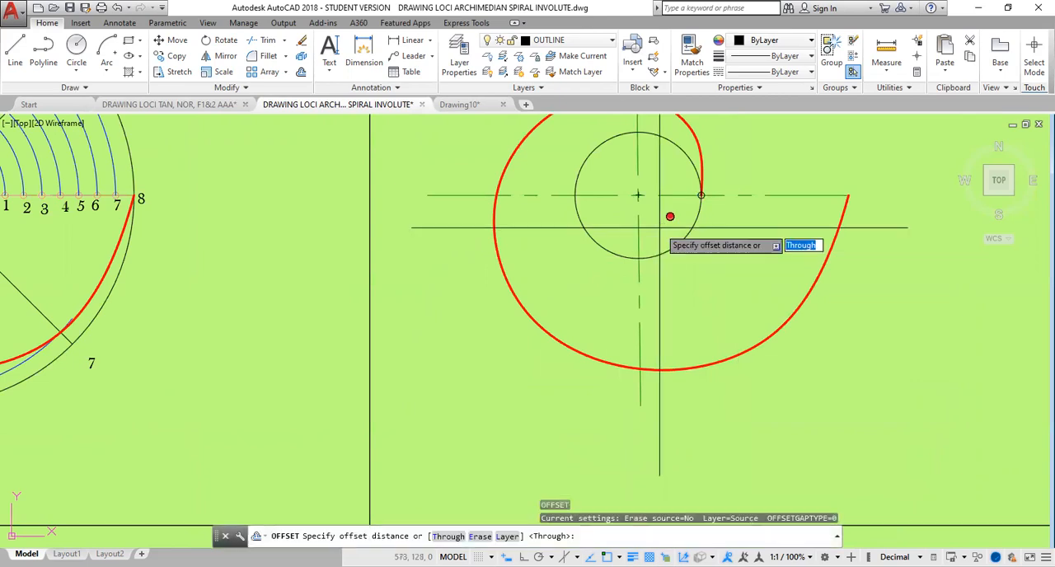
{"action": "mouse_move", "coordinate": [707, 284]}
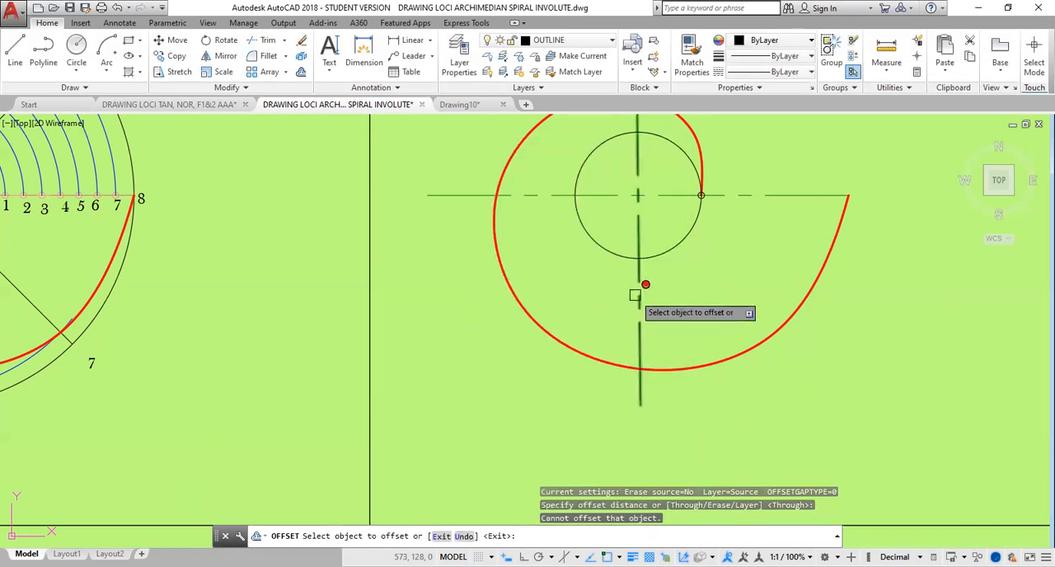
Offset the vertical centre line through a picked point and stretch point P onto the spiral
{"action": "left_click", "coordinate": [640, 284]}
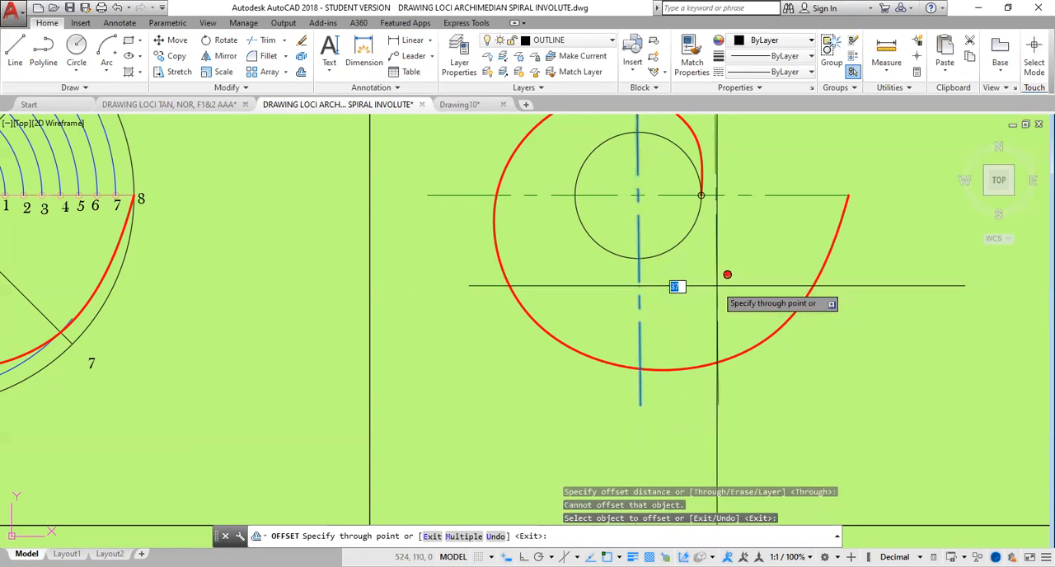
{"action": "left_click", "coordinate": [677, 286]}
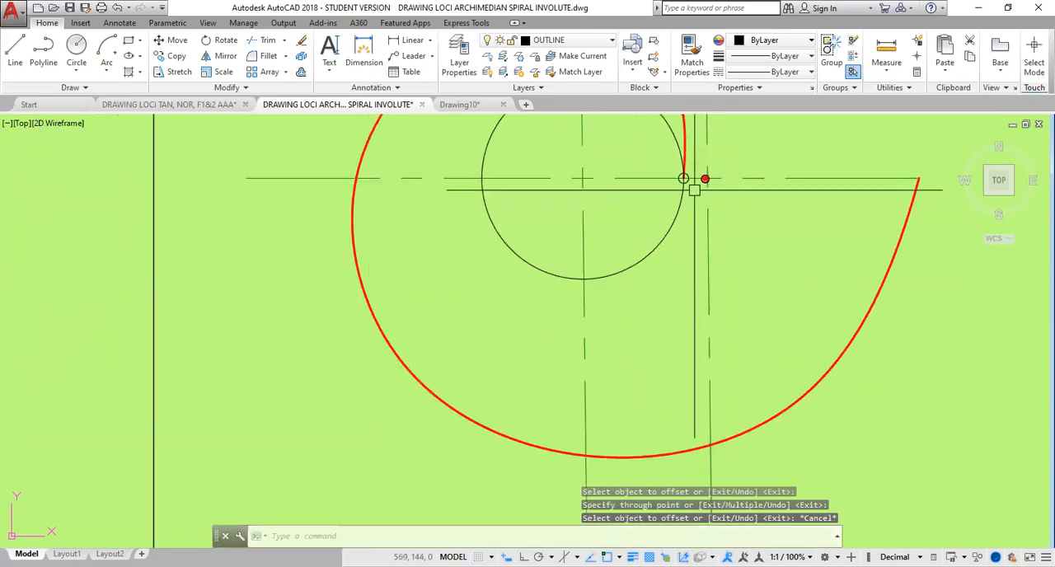
{"action": "left_click", "coordinate": [705, 183]}
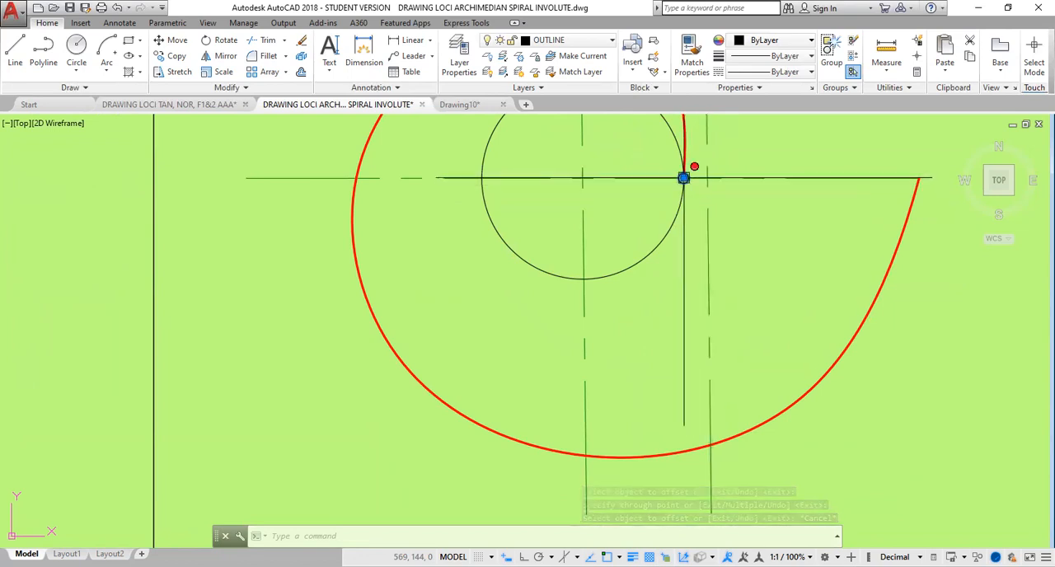
{"action": "left_click", "coordinate": [714, 445]}
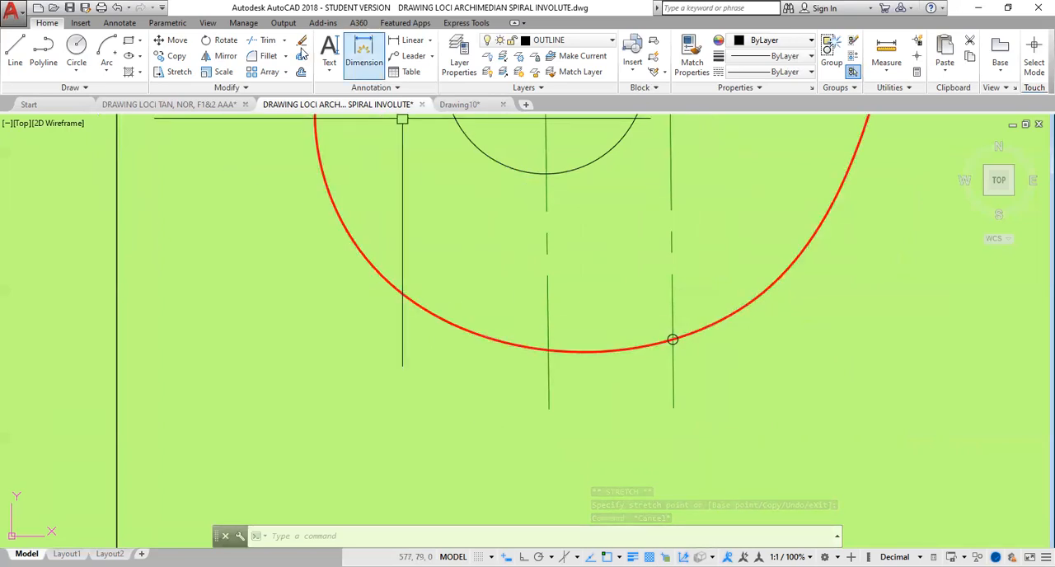
Add single-line text 'P' beside the point on the spiral's lower arc
{"action": "left_click", "coordinate": [329, 55]}
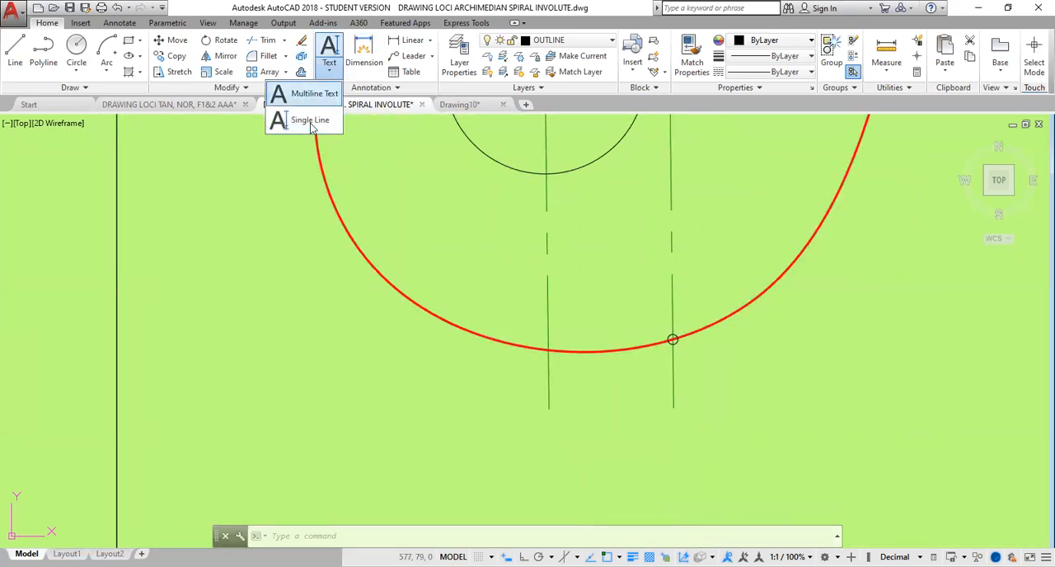
{"action": "left_click", "coordinate": [310, 120]}
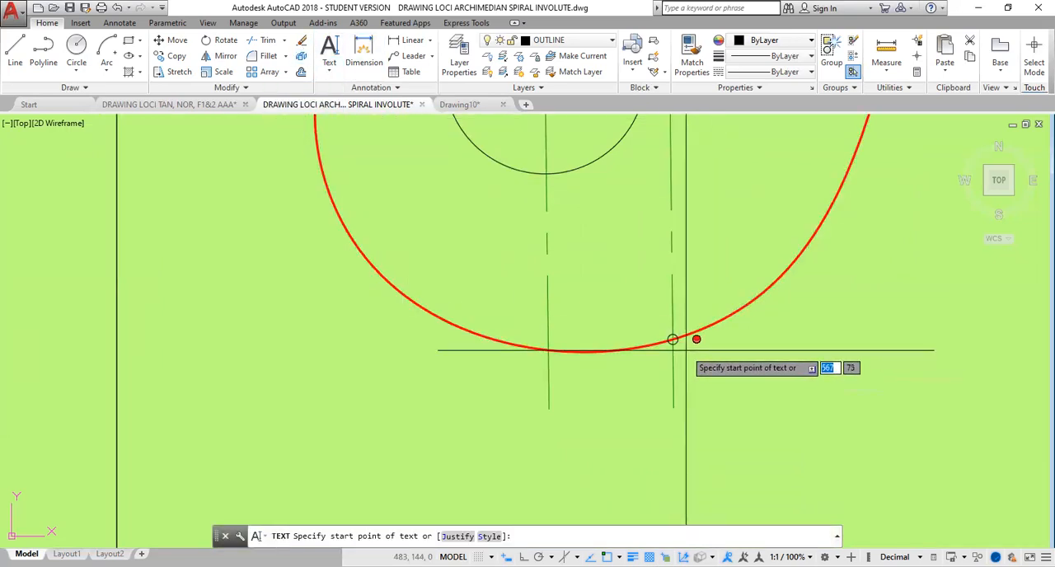
{"action": "left_click", "coordinate": [673, 339]}
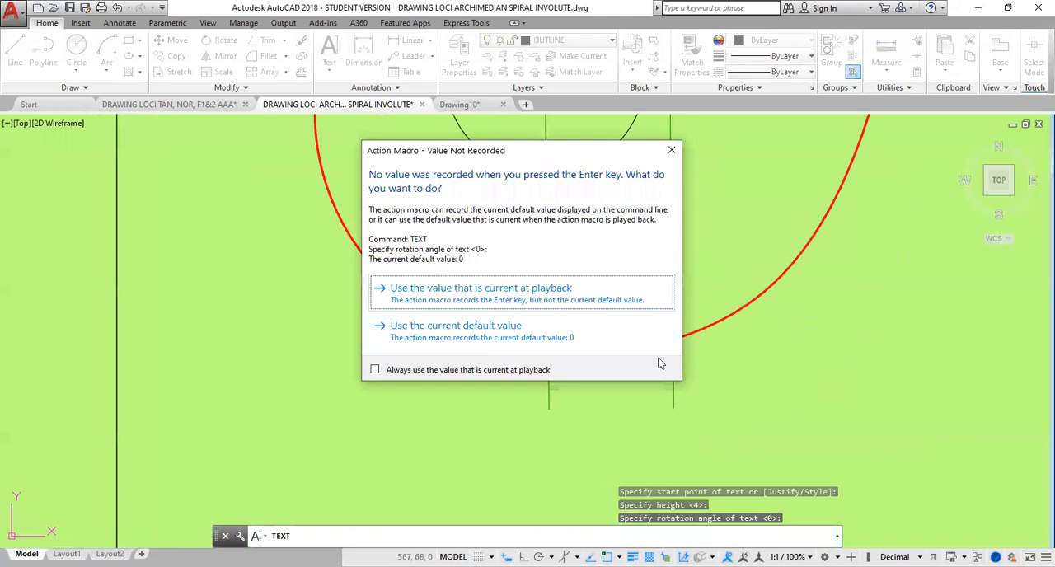
{"action": "mouse_move", "coordinate": [490, 298]}
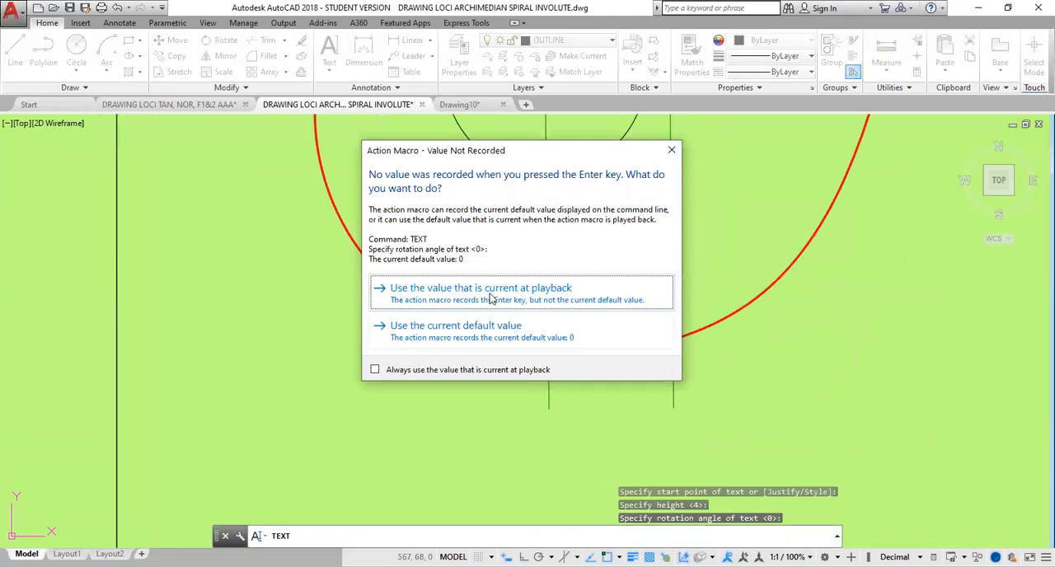
{"action": "mouse_move", "coordinate": [496, 180]}
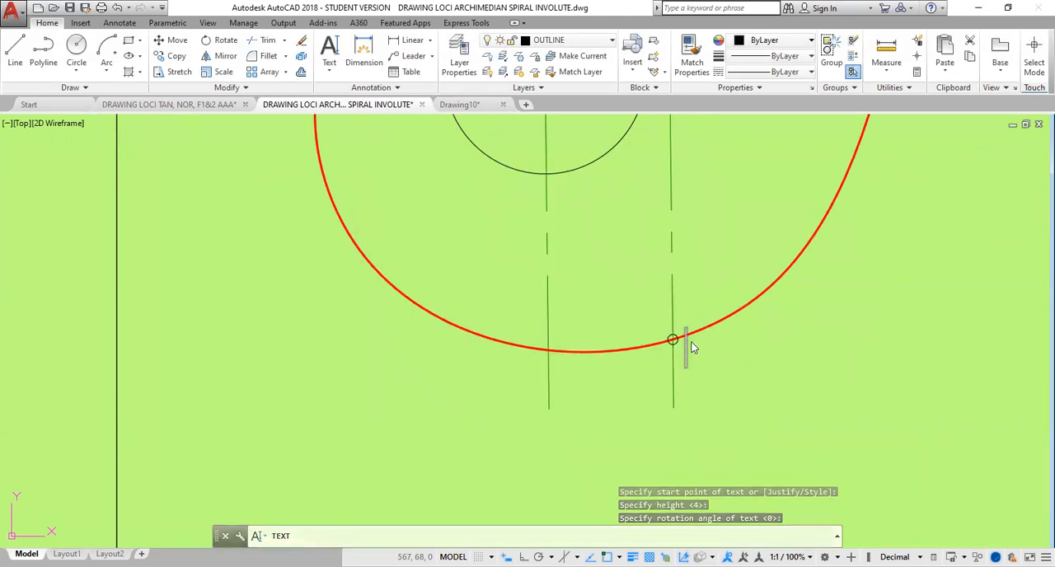
{"action": "type", "text": "P"}
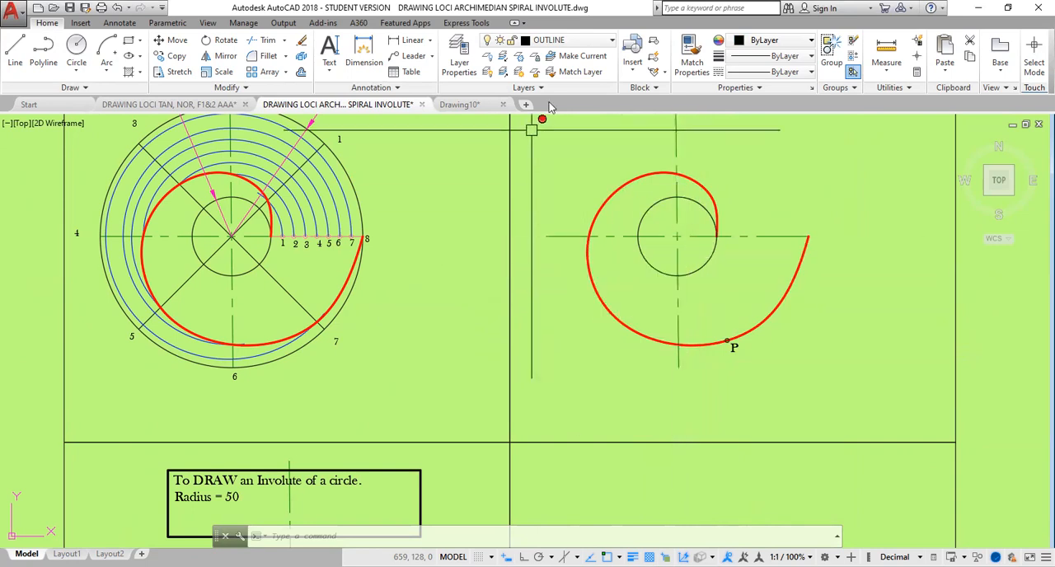
Make CONST the current layer and draw a line from the spiral centre to P
{"action": "left_click", "coordinate": [612, 39]}
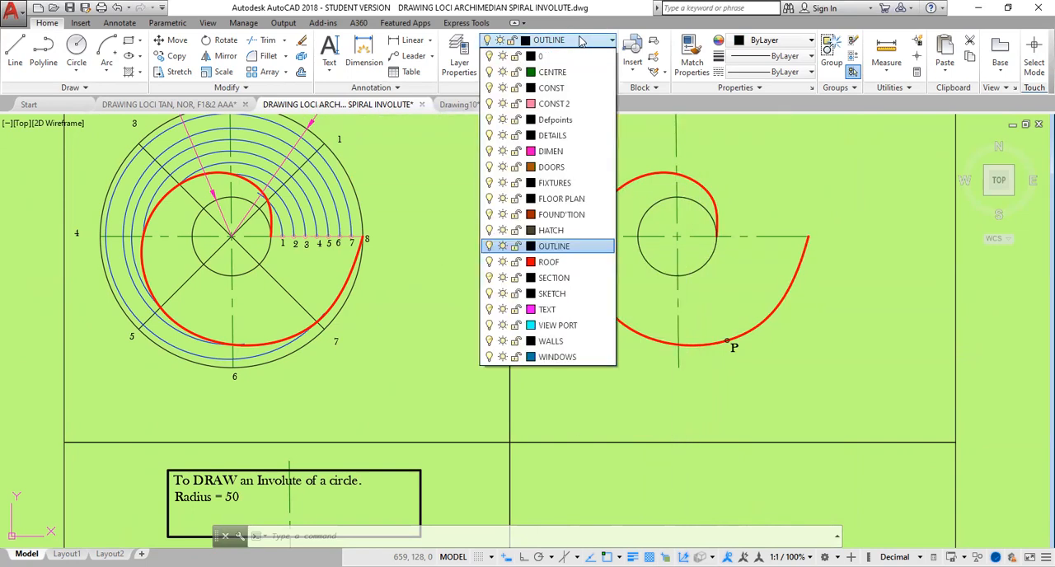
{"action": "mouse_move", "coordinate": [554, 103]}
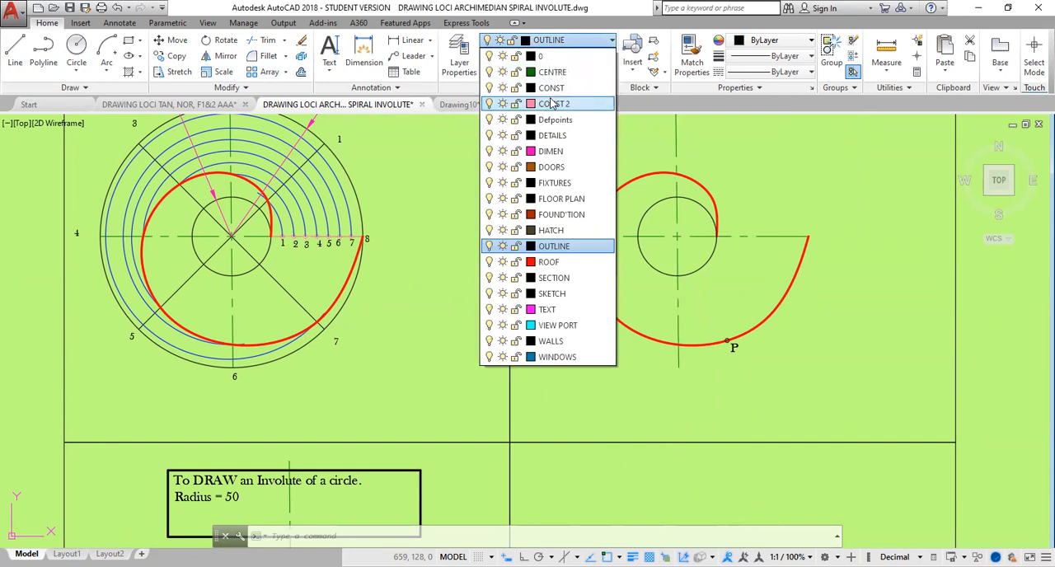
{"action": "left_click", "coordinate": [550, 88]}
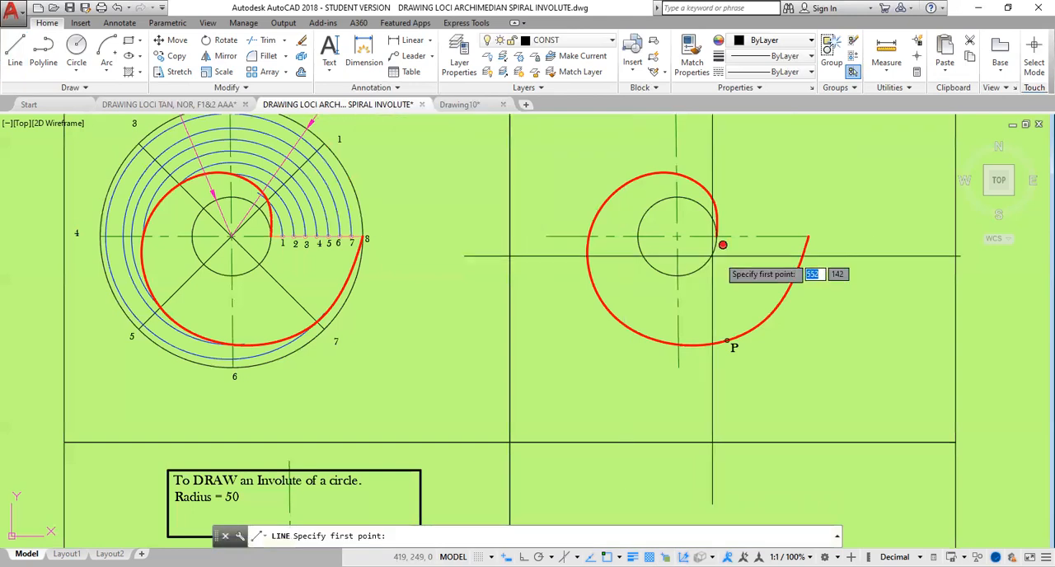
{"action": "left_click", "coordinate": [676, 237]}
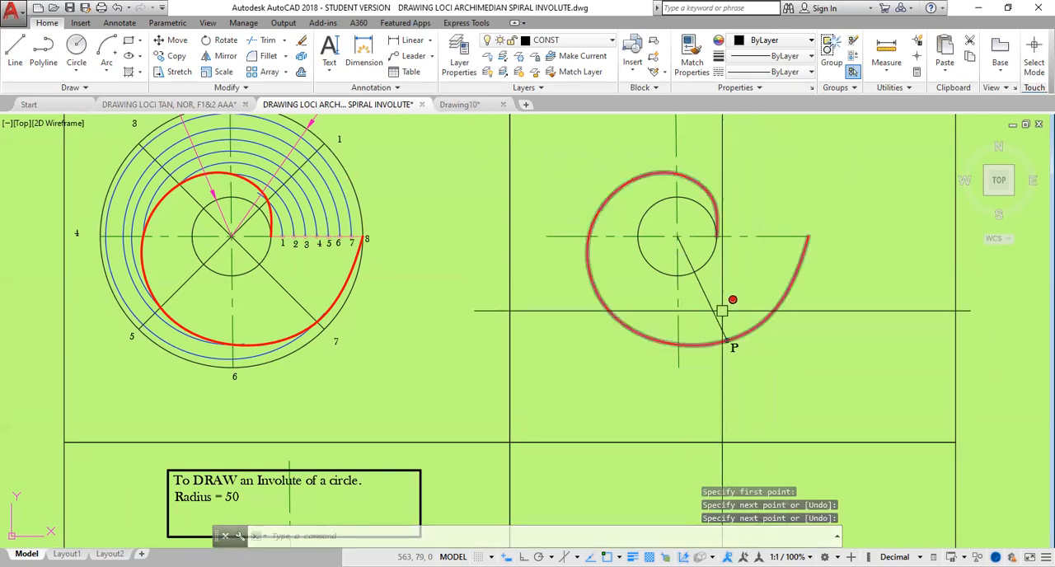
{"action": "left_click", "coordinate": [688, 251]}
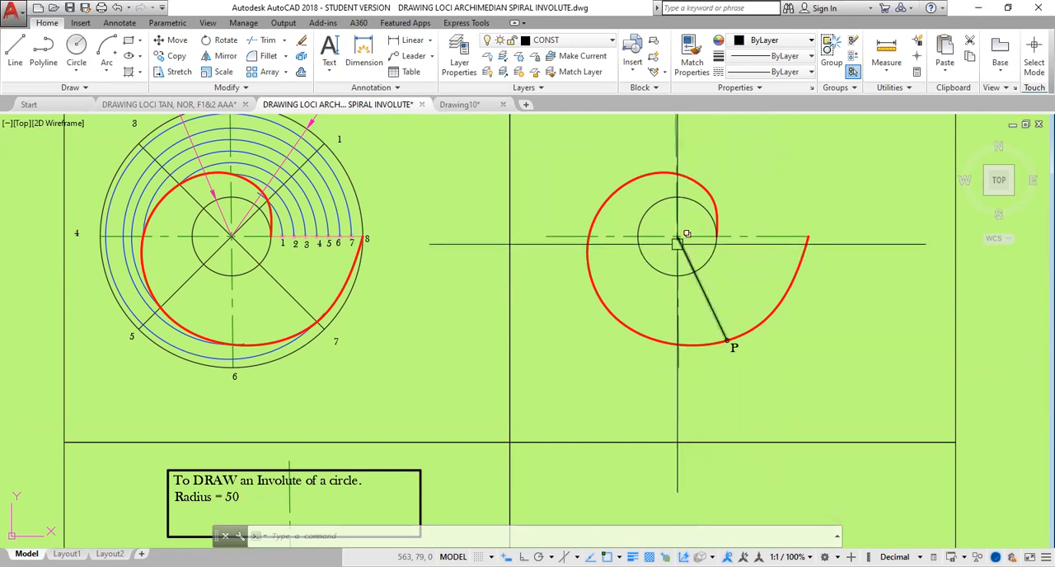
{"action": "mouse_move", "coordinate": [680, 234]}
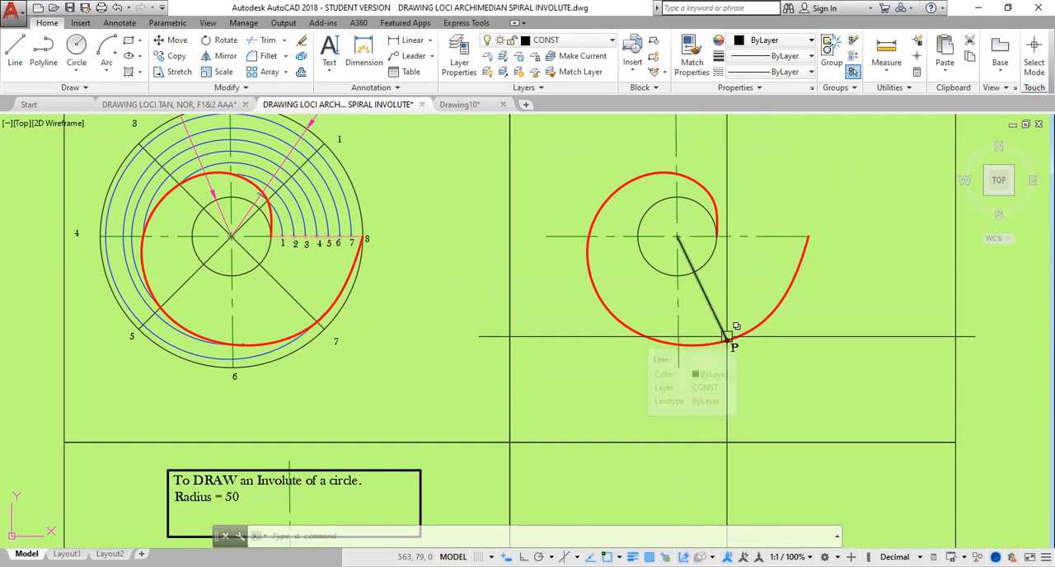
{"action": "mouse_move", "coordinate": [702, 287]}
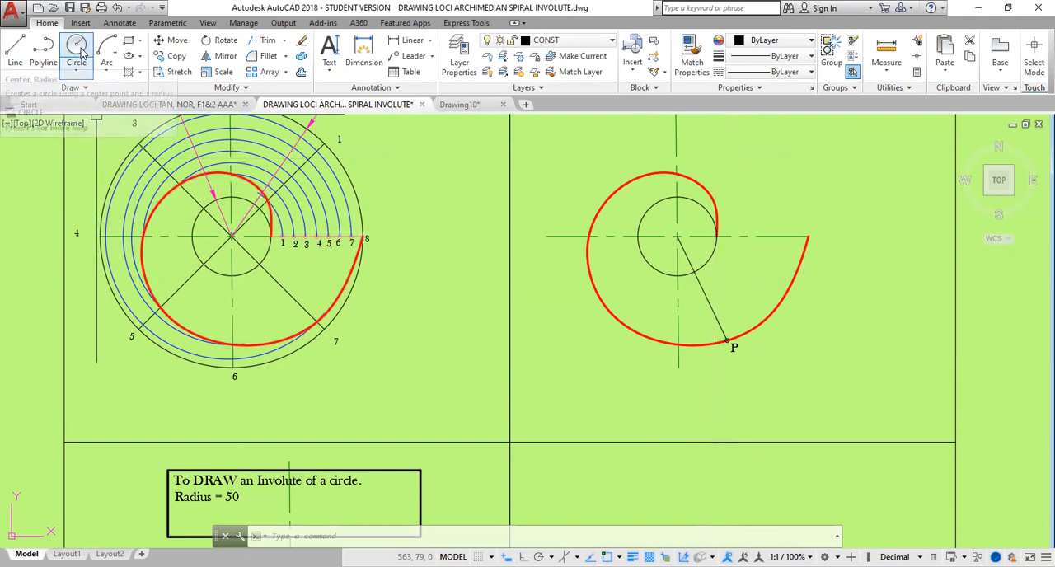
Draw a 2-point circle with diameter from point P to the spiral centre
{"action": "left_click", "coordinate": [76, 51]}
{"action": "type", "text": "2P"}
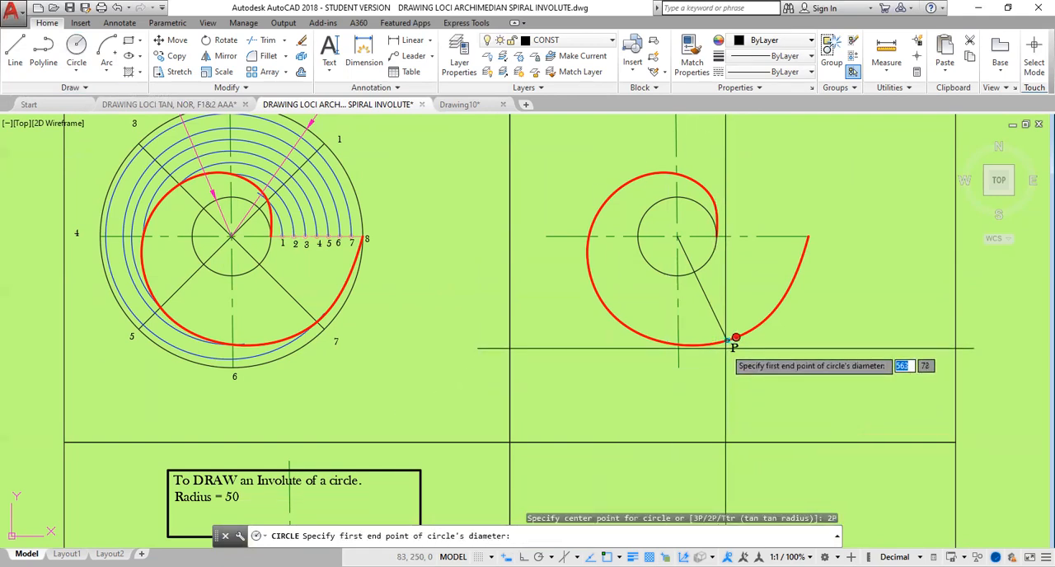
{"action": "mouse_move", "coordinate": [738, 328]}
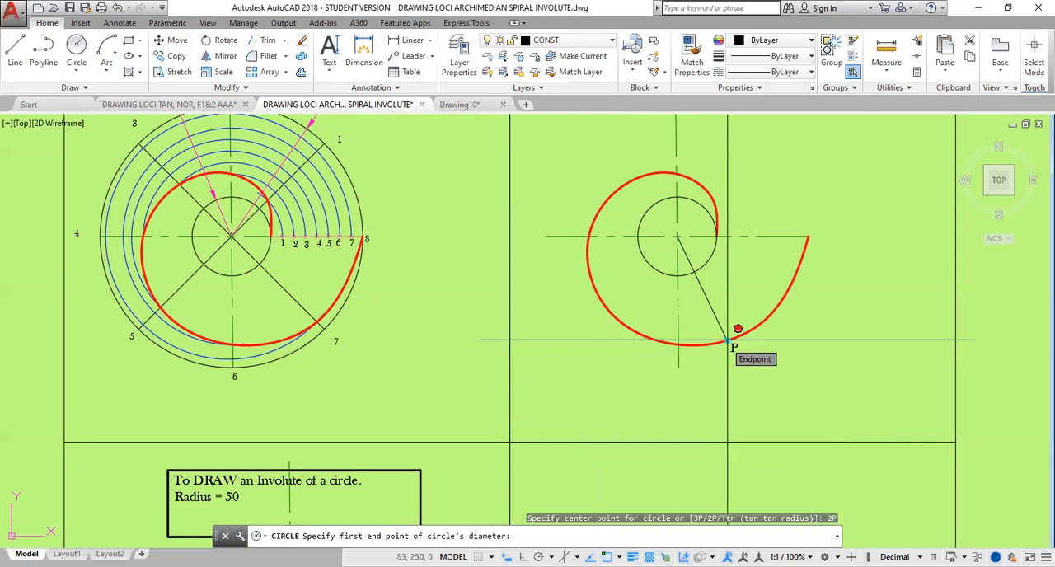
{"action": "left_click", "coordinate": [729, 338]}
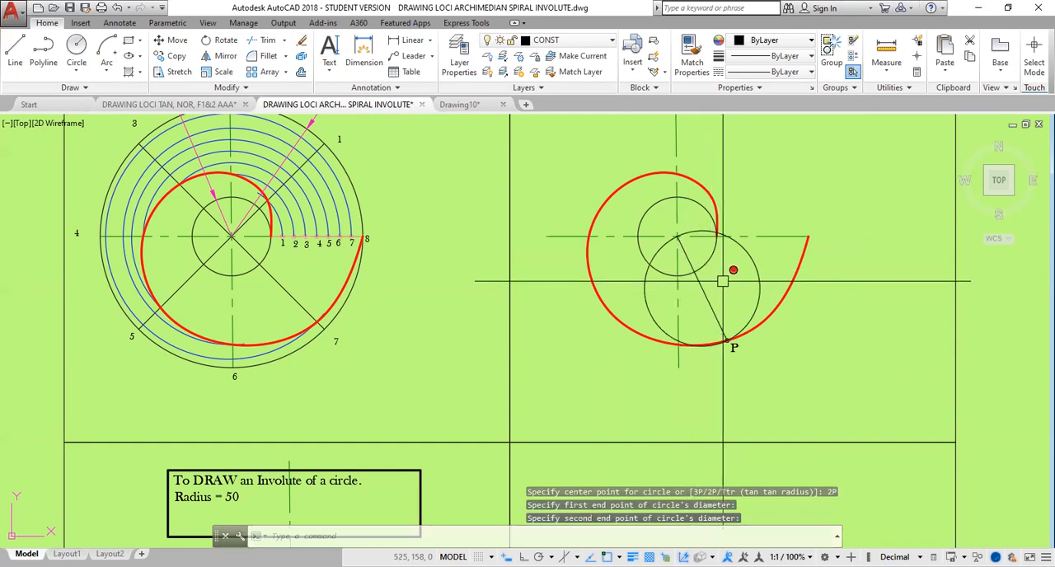
{"action": "key", "text": "Escape"}
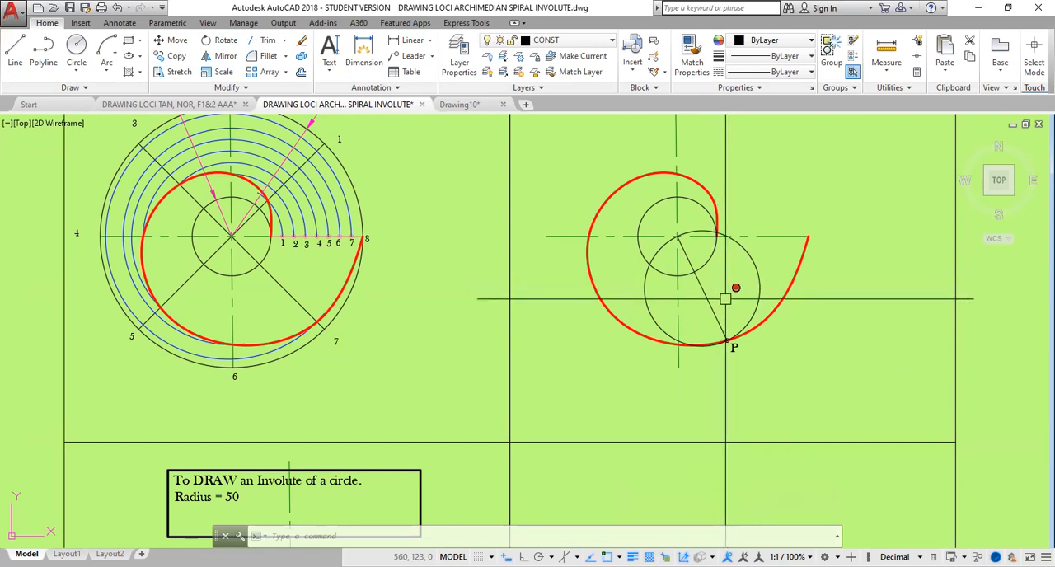
{"action": "mouse_move", "coordinate": [727, 303]}
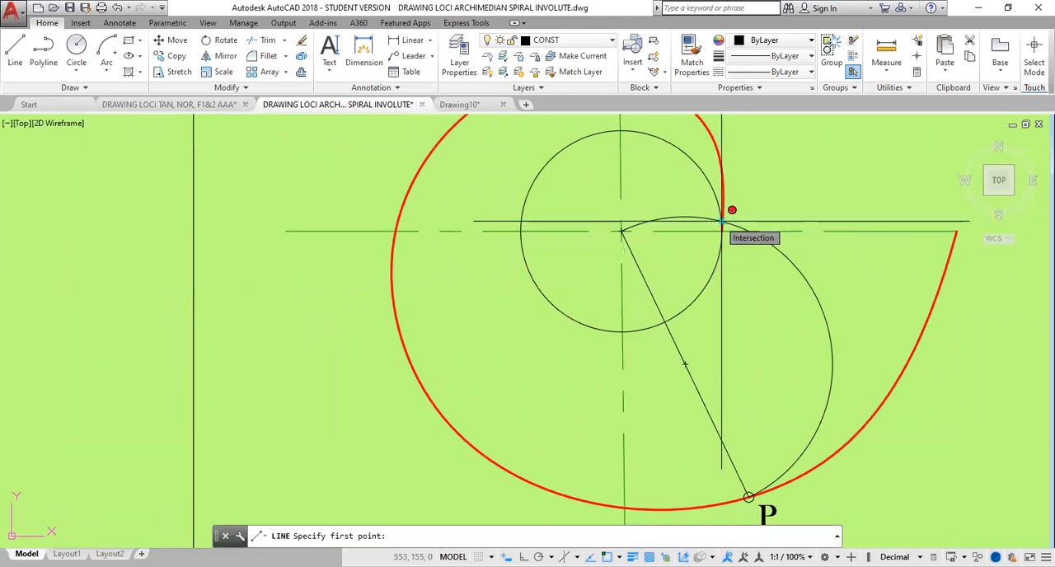
Draw the normal line from the circle intersection through P, stretching its end further below P
{"action": "left_click", "coordinate": [721, 223]}
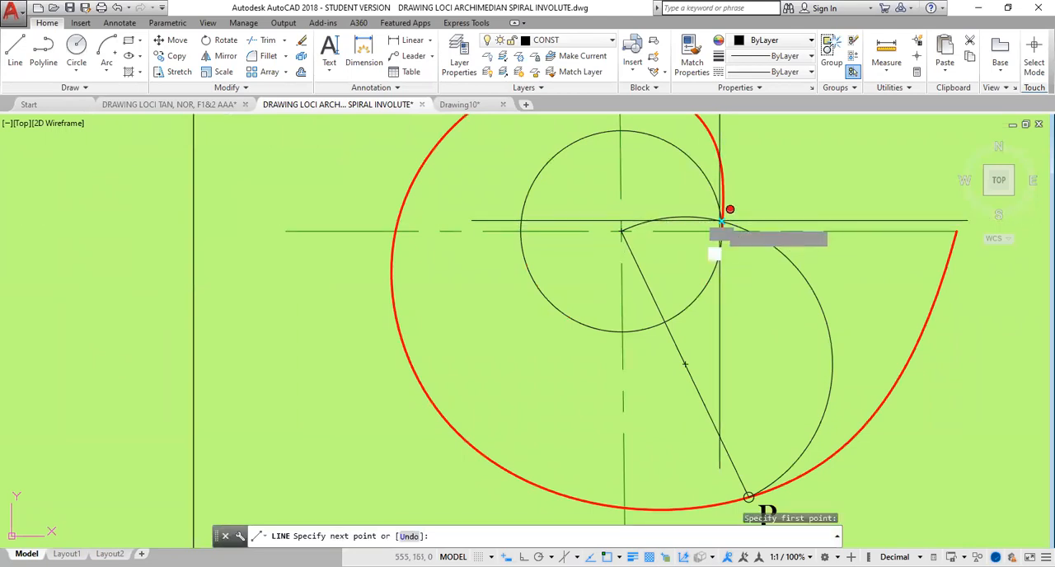
{"action": "left_click", "coordinate": [747, 494]}
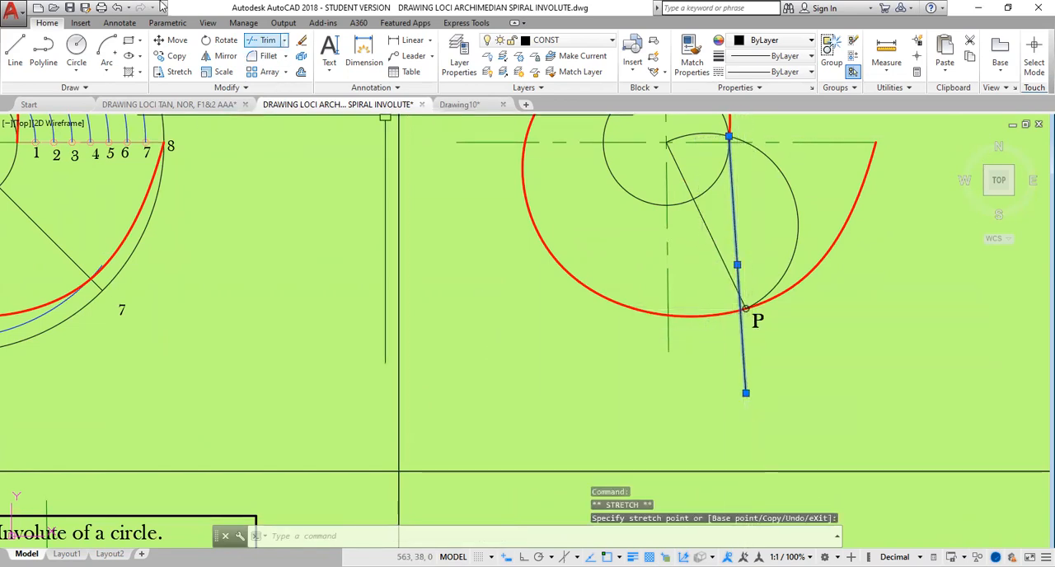
{"action": "left_click", "coordinate": [117, 7]}
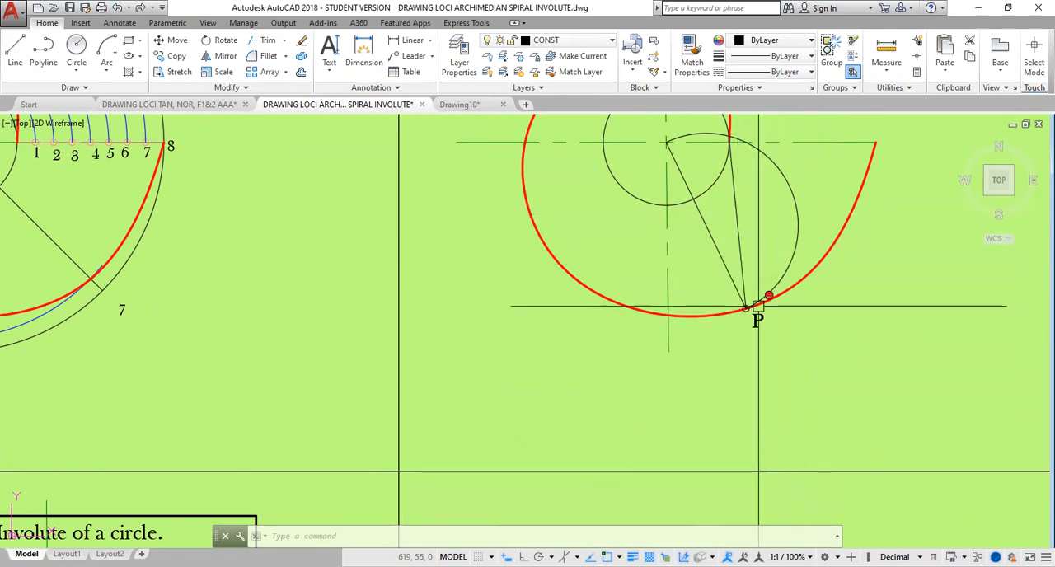
{"action": "mouse_move", "coordinate": [745, 272]}
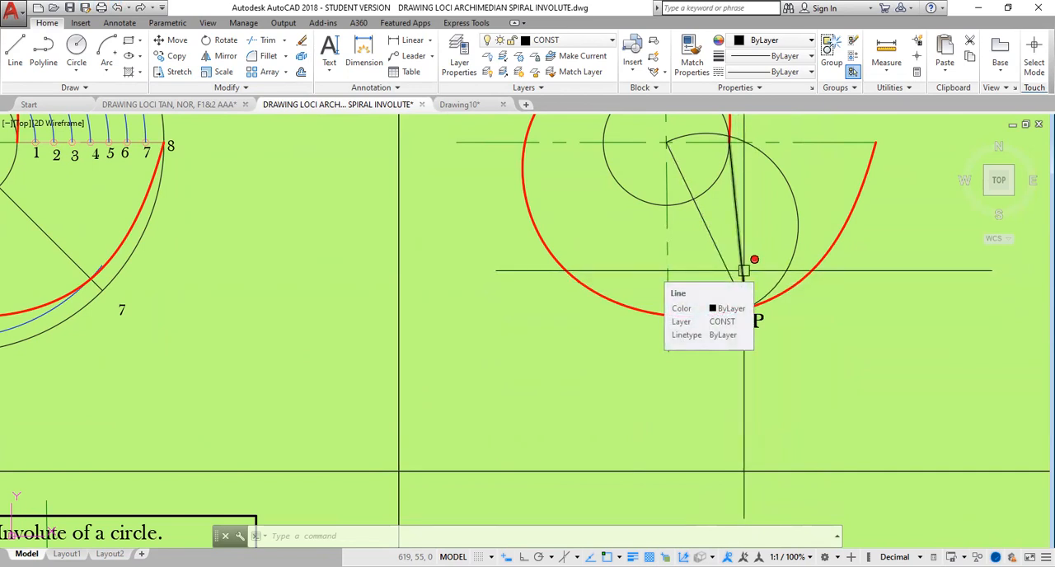
{"action": "left_click", "coordinate": [743, 264]}
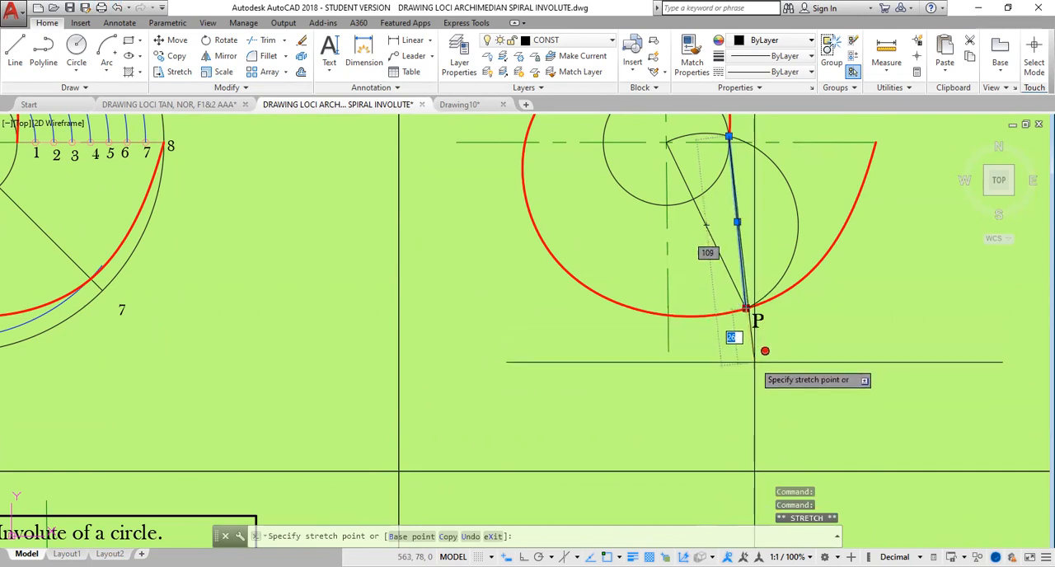
{"action": "mouse_move", "coordinate": [770, 430]}
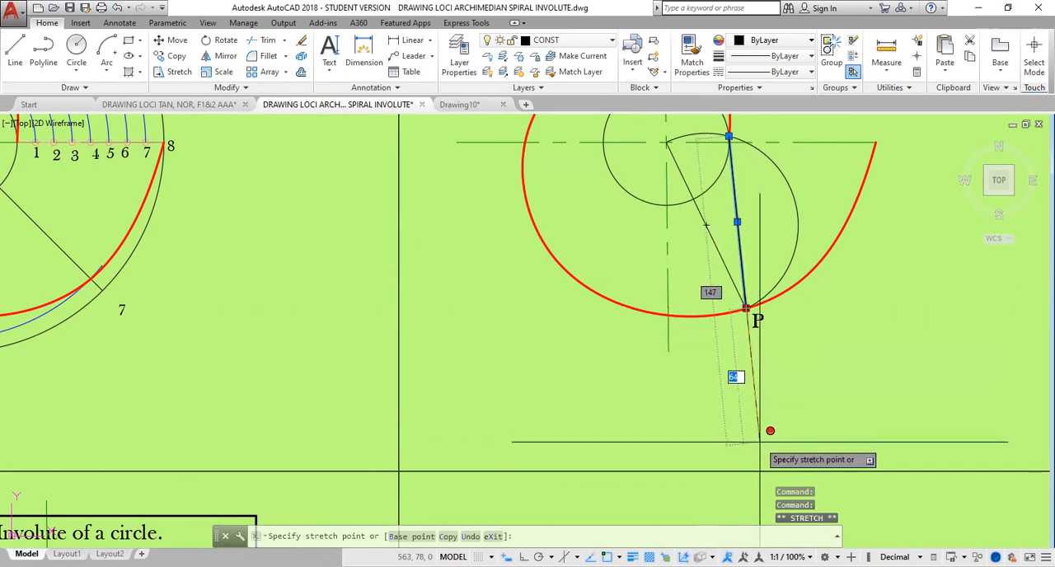
{"action": "left_click", "coordinate": [779, 415]}
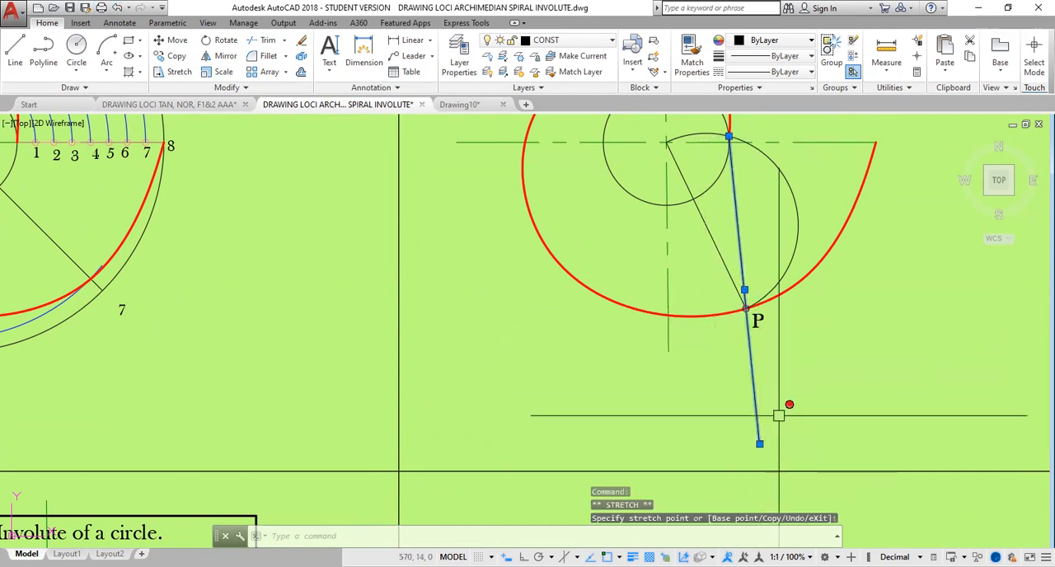
{"action": "key", "text": "Escape"}
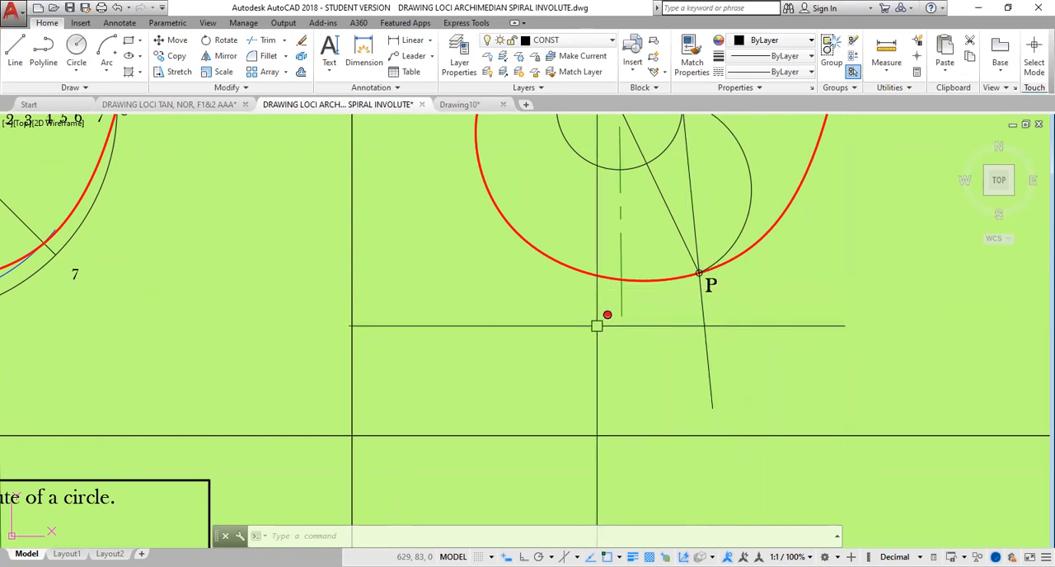
{"action": "mouse_move", "coordinate": [822, 306]}
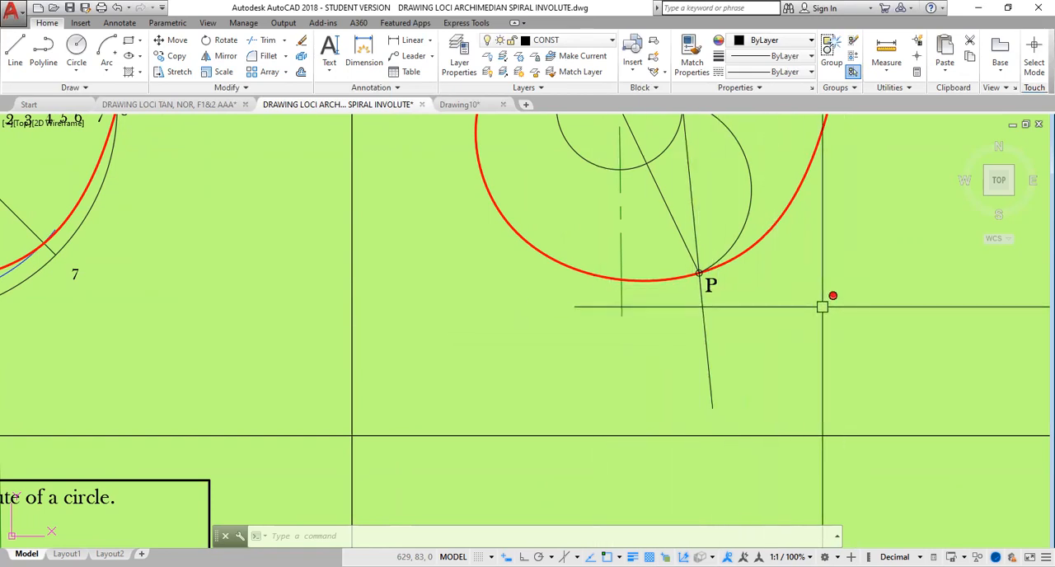
{"action": "mouse_move", "coordinate": [333, 353]}
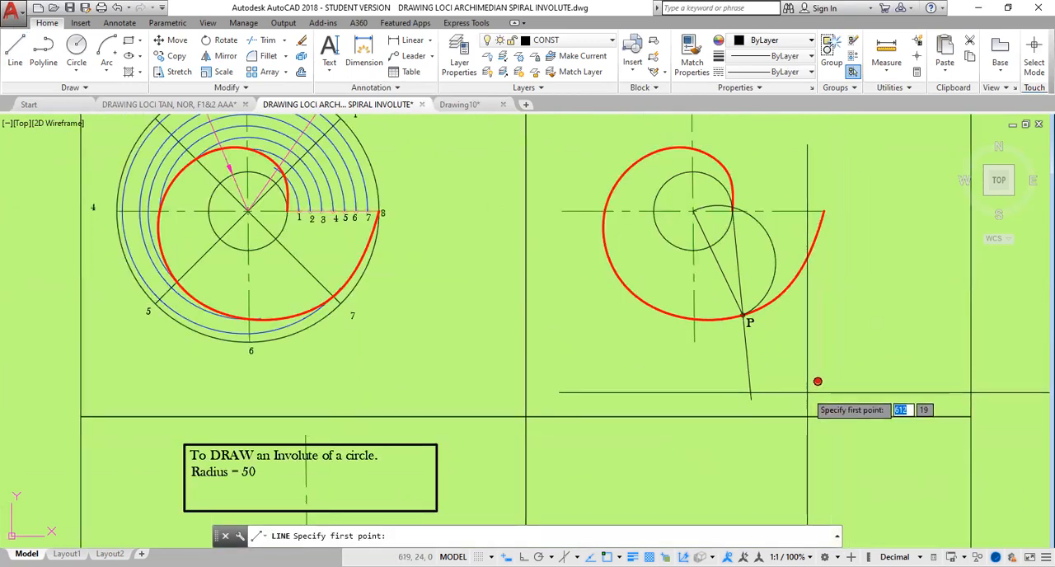
Begin a loose line with its first point below right of the spiral
{"action": "left_click", "coordinate": [817, 381]}
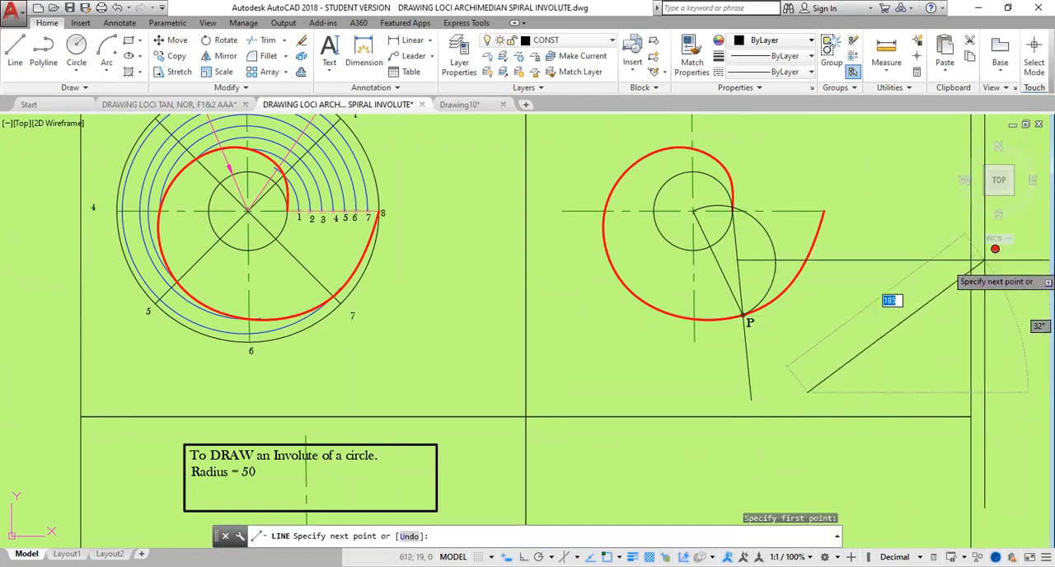
{"action": "mouse_move", "coordinate": [911, 155]}
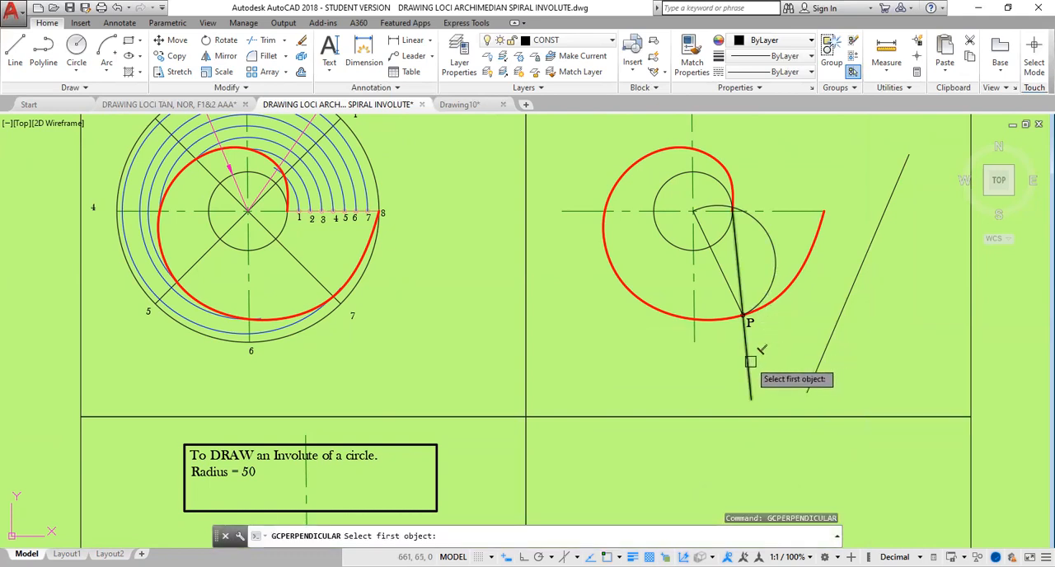
Constrain the loose line perpendicular to the normal through P and hide the constraint bar
{"action": "left_click", "coordinate": [750, 362]}
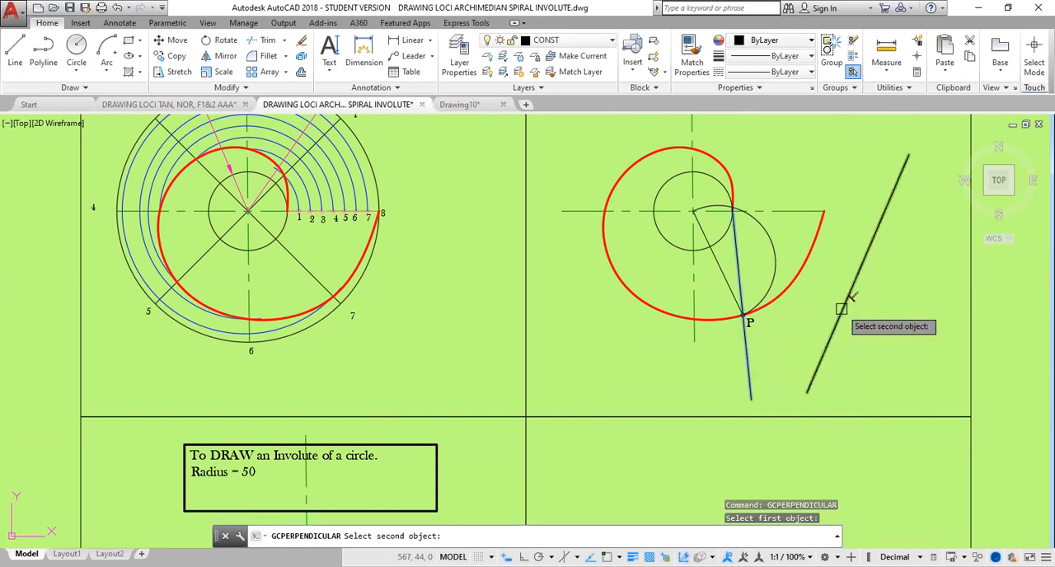
{"action": "left_click", "coordinate": [840, 309]}
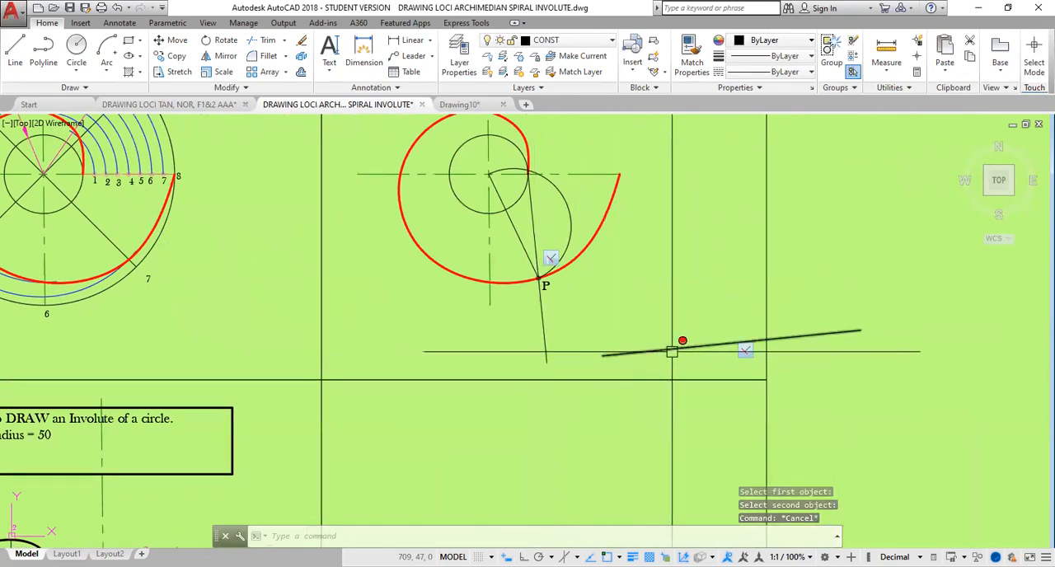
{"action": "mouse_move", "coordinate": [550, 257]}
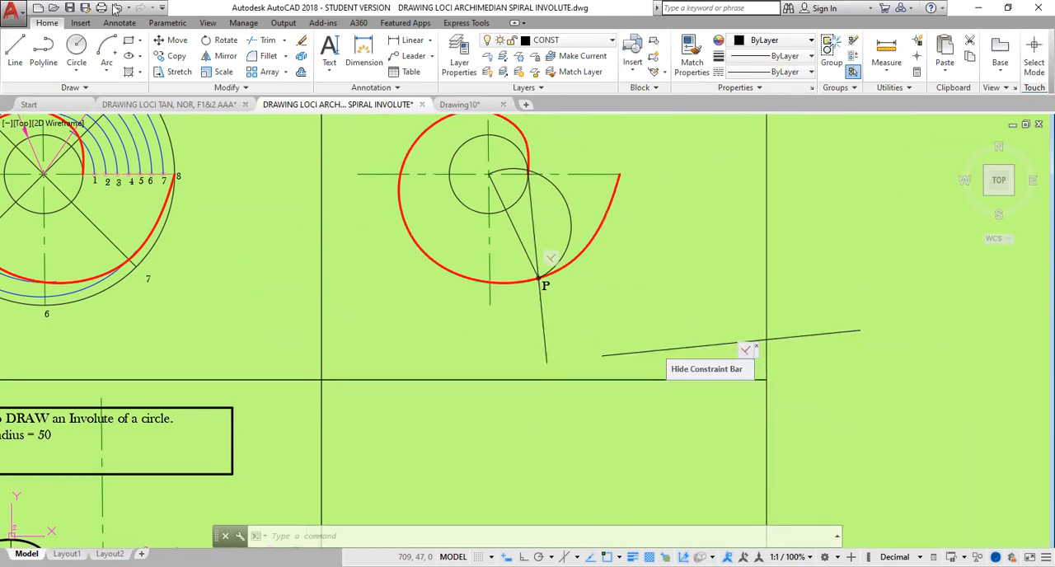
{"action": "left_click", "coordinate": [167, 22]}
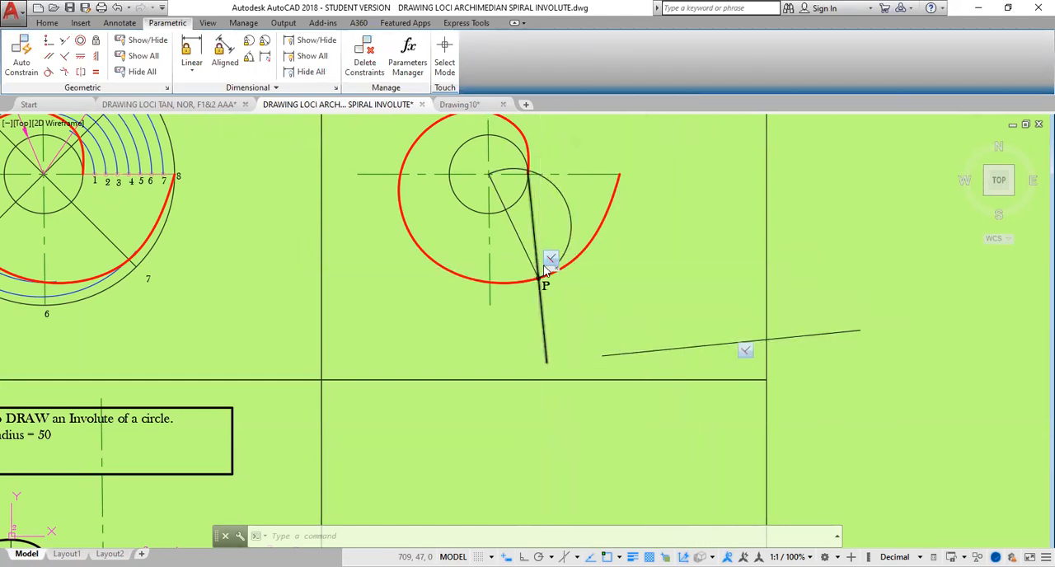
{"action": "mouse_move", "coordinate": [551, 258]}
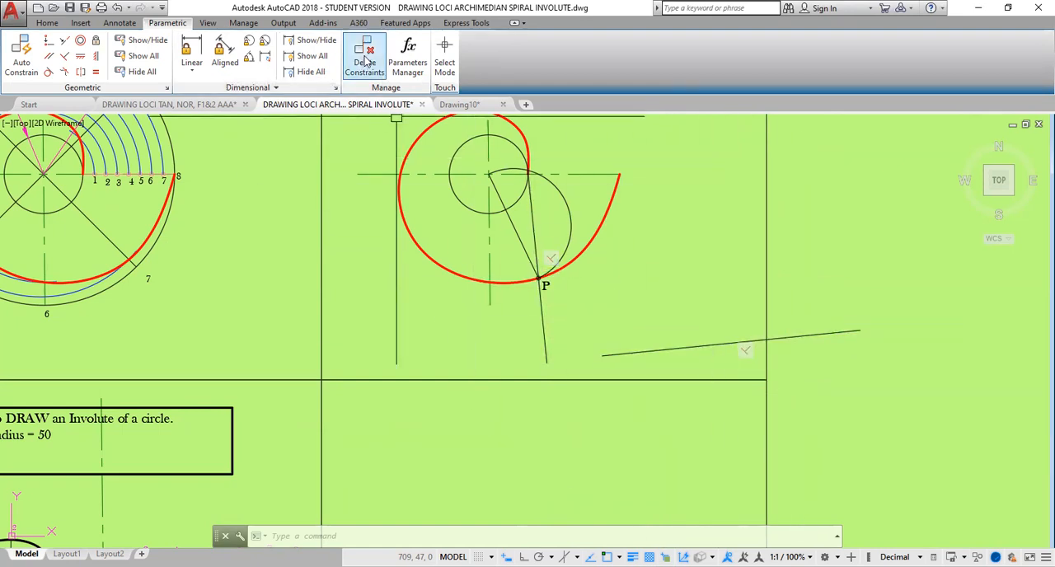
Delete the perpendicular constraint from the two lines, then select the perpendicular line
{"action": "left_click", "coordinate": [365, 56]}
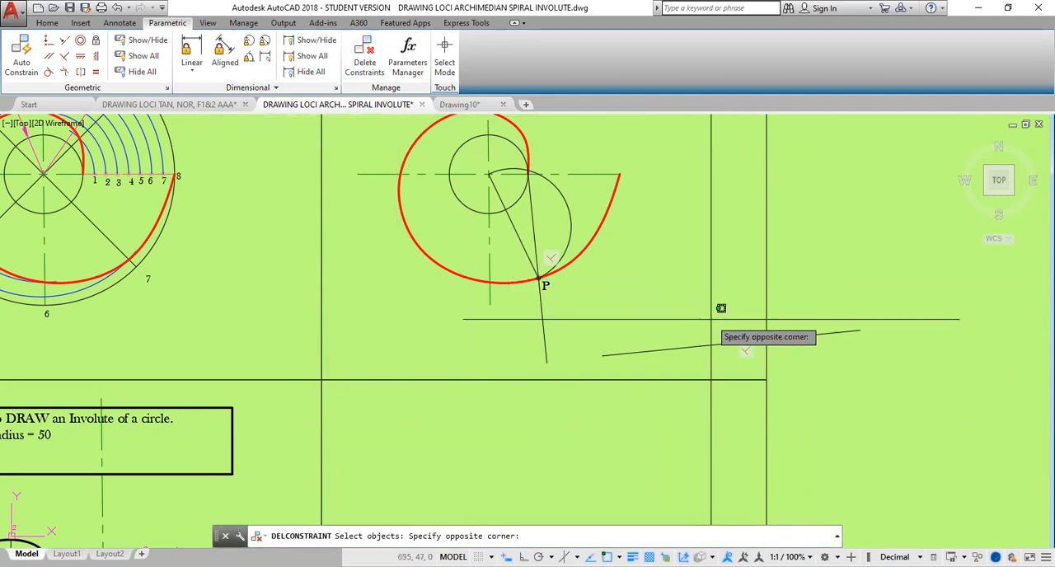
{"action": "left_click", "coordinate": [710, 317]}
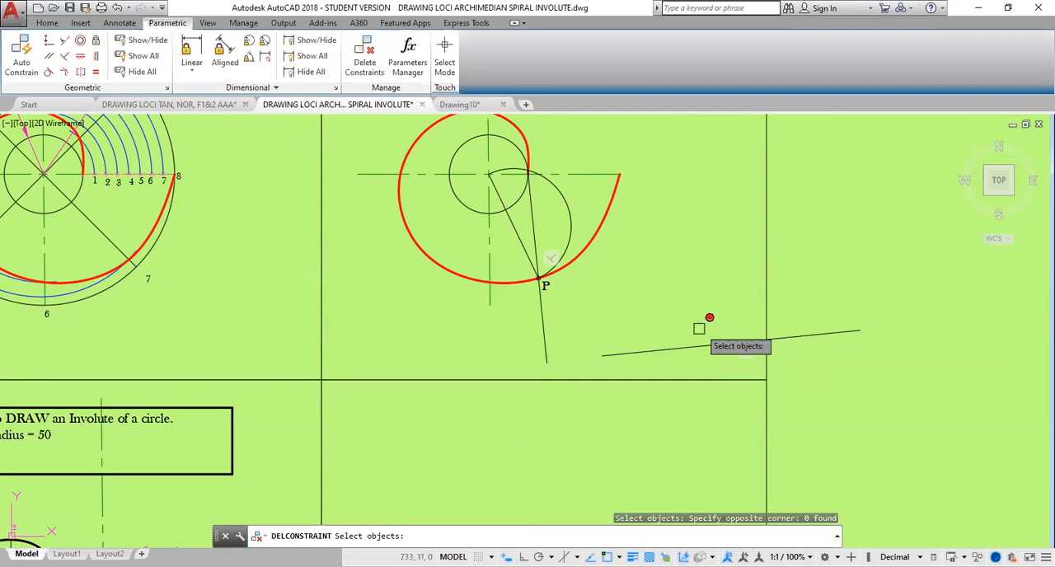
{"action": "key", "text": "Escape"}
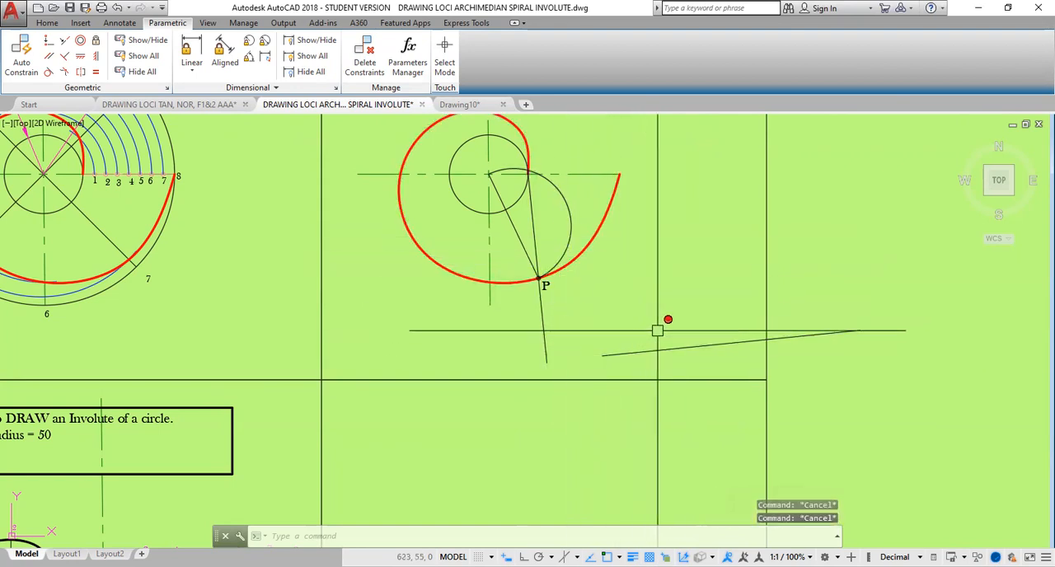
{"action": "left_click", "coordinate": [729, 342]}
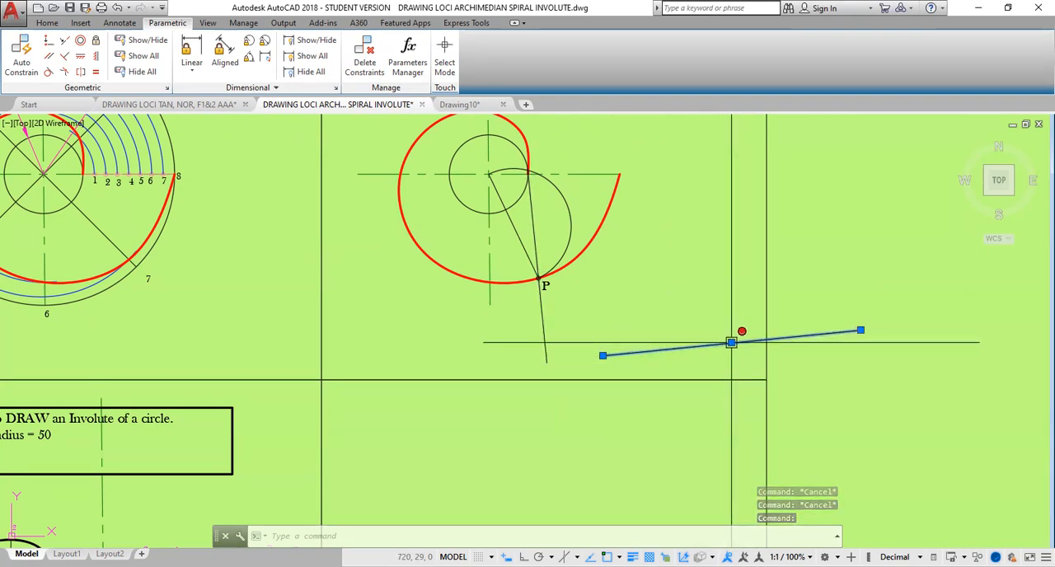
Copy the perpendicular line with CO, using its midpoint as the base point
{"action": "left_click", "coordinate": [732, 341]}
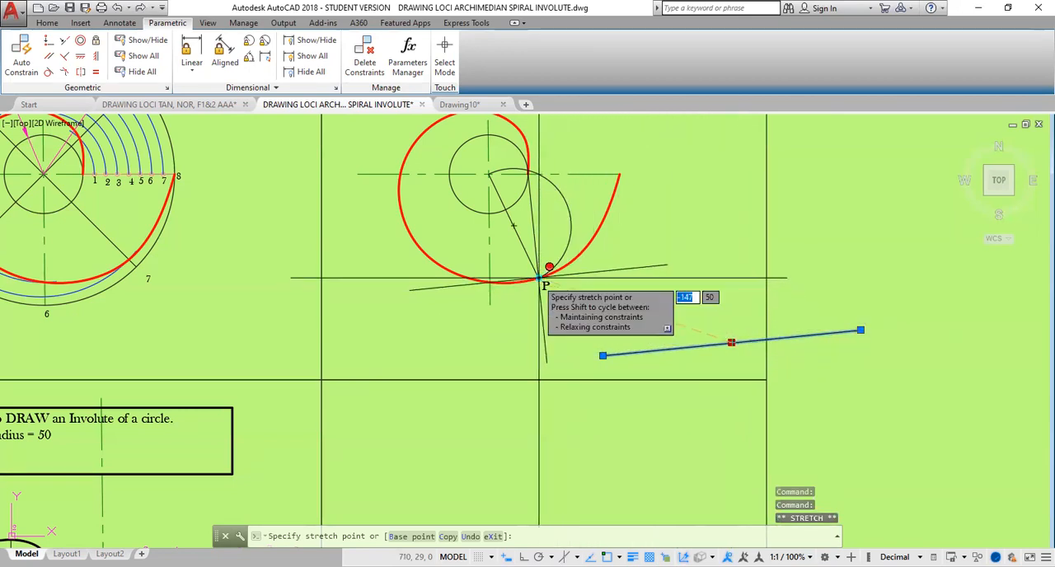
{"action": "mouse_move", "coordinate": [540, 290]}
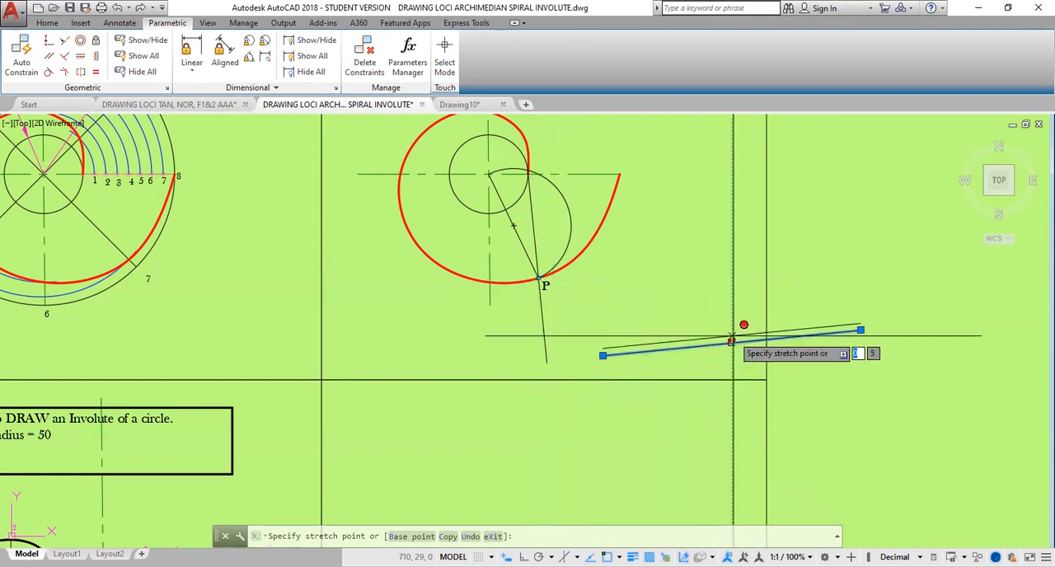
{"action": "mouse_move", "coordinate": [639, 291]}
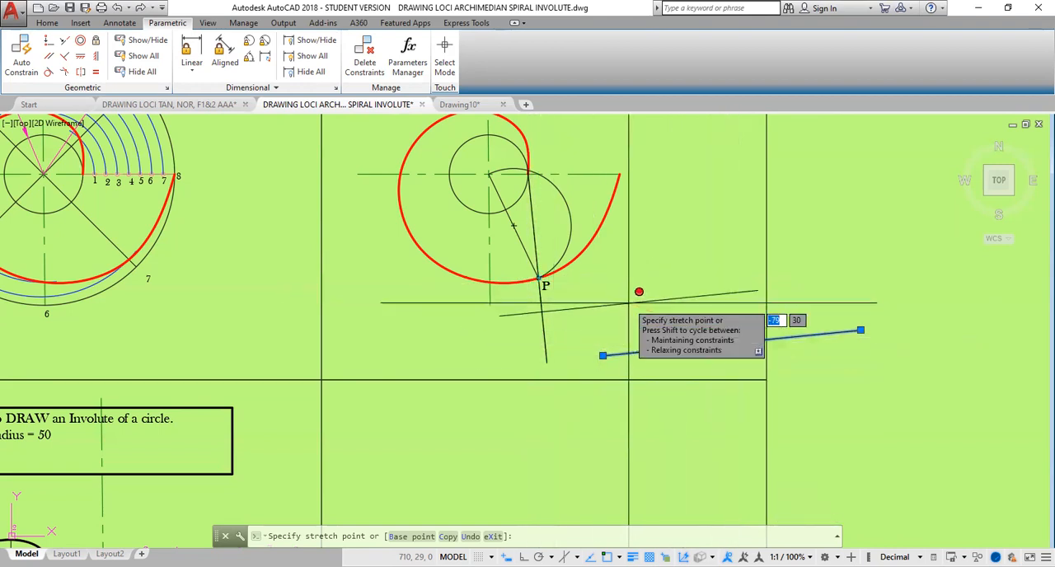
{"action": "type", "text": "CO"}
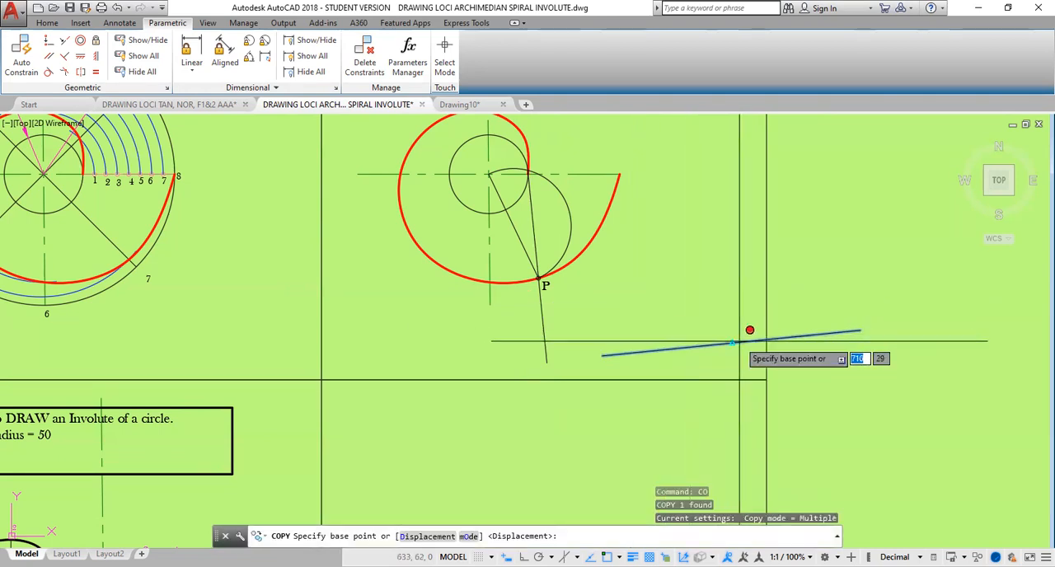
{"action": "left_click", "coordinate": [749, 329]}
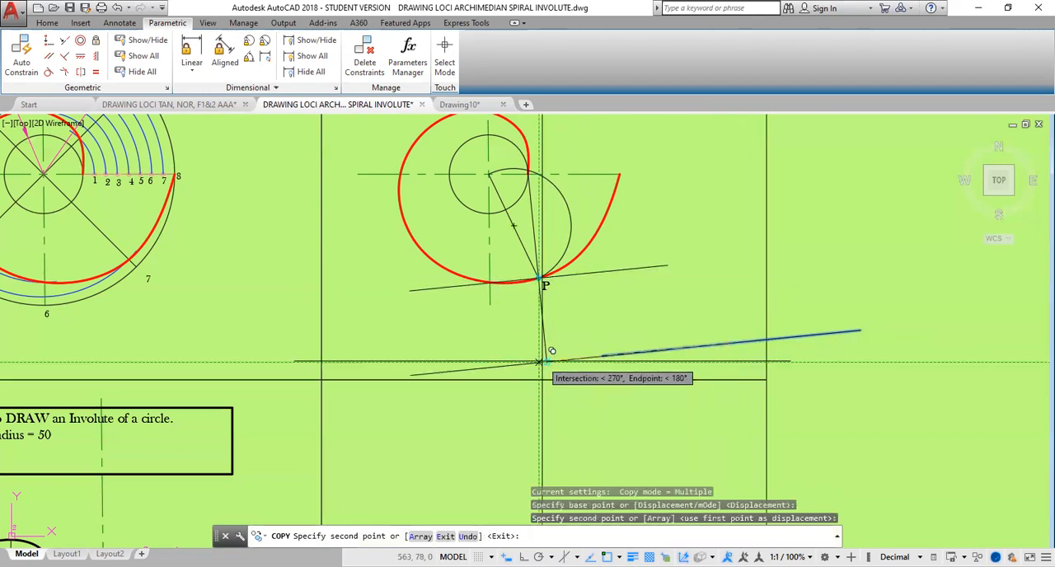
{"action": "mouse_move", "coordinate": [784, 339]}
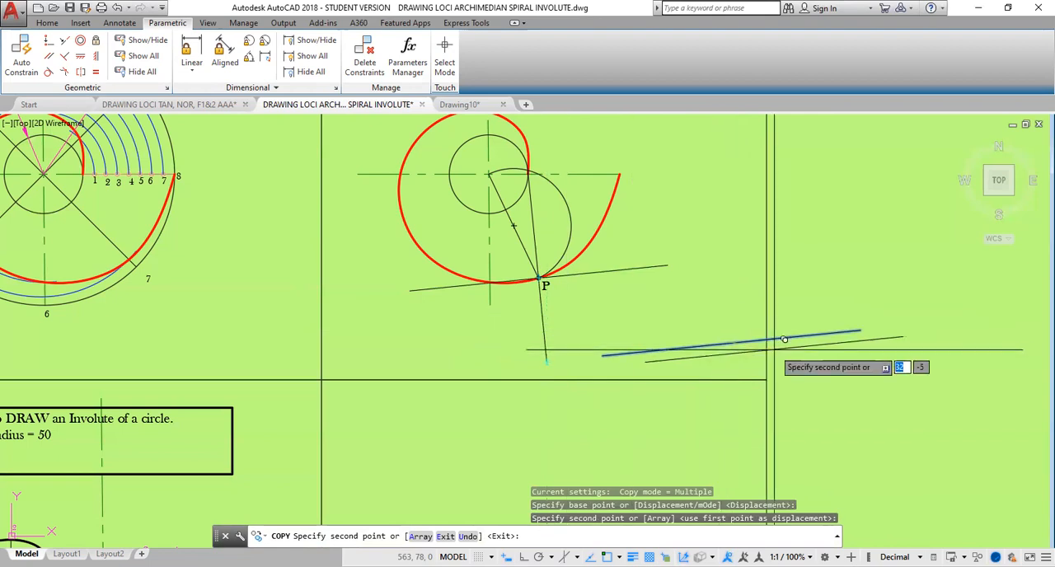
{"action": "mouse_move", "coordinate": [702, 337]}
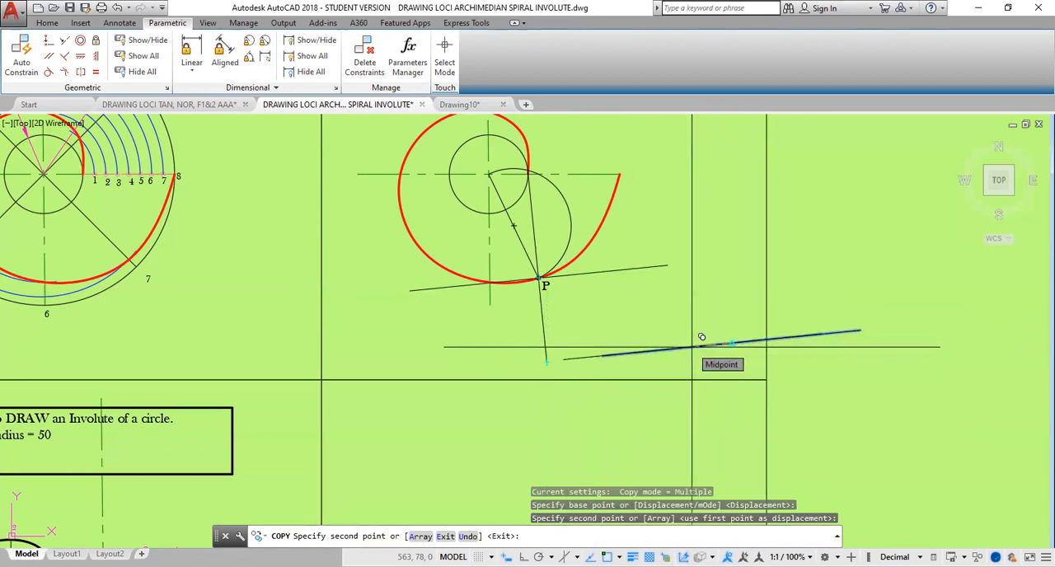
{"action": "mouse_move", "coordinate": [572, 340]}
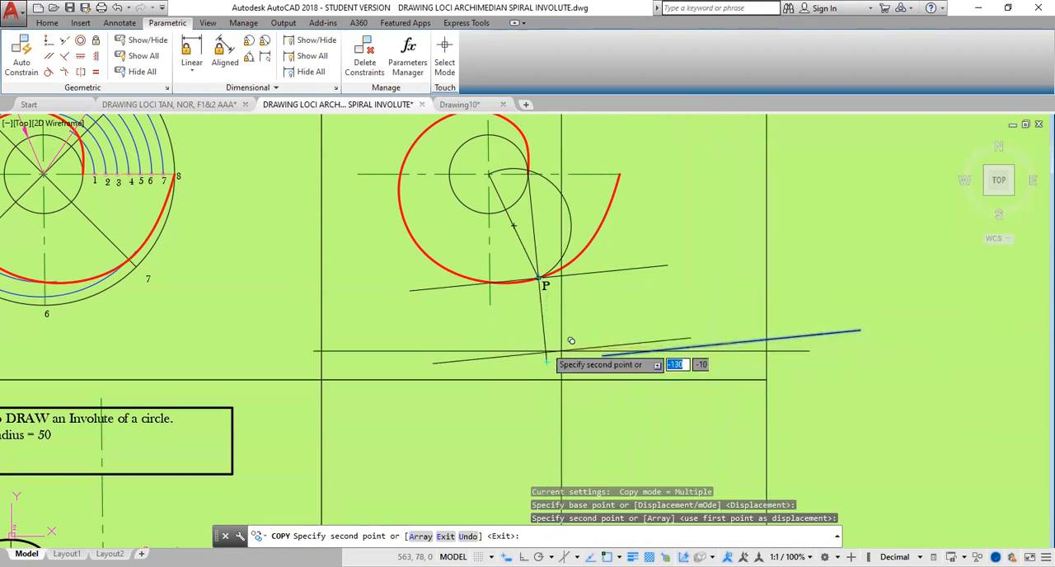
{"action": "mouse_move", "coordinate": [705, 341]}
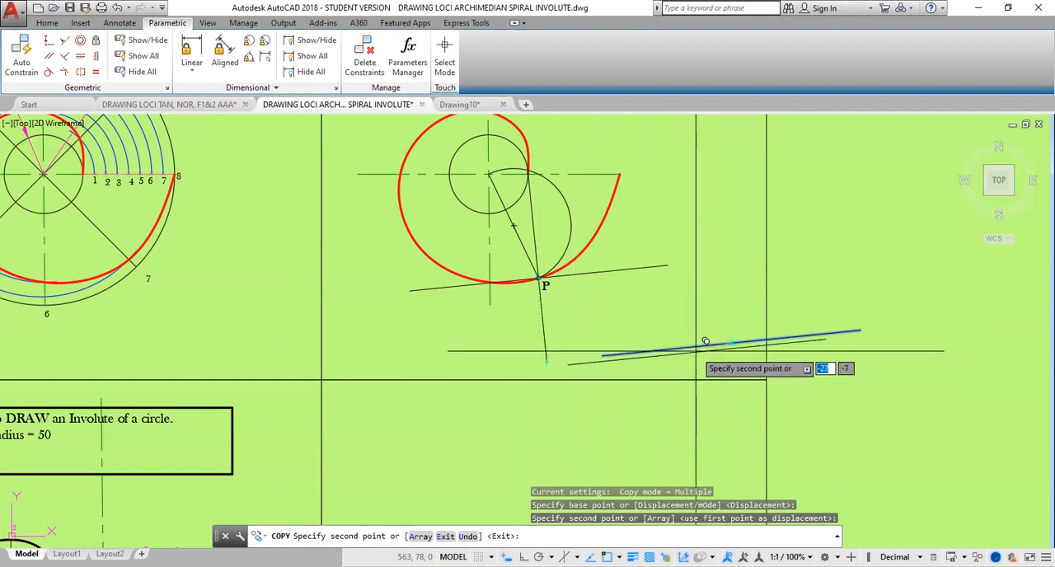